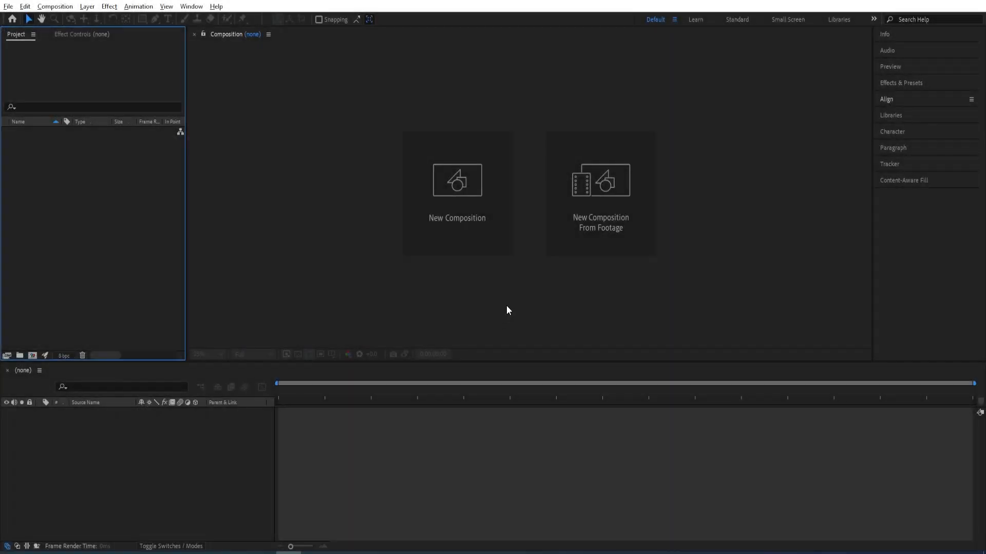
Create a 1920×1080, 30 fps, 5-second black composition named 'Main'.
{"action": "left_click", "coordinate": [457, 180]}
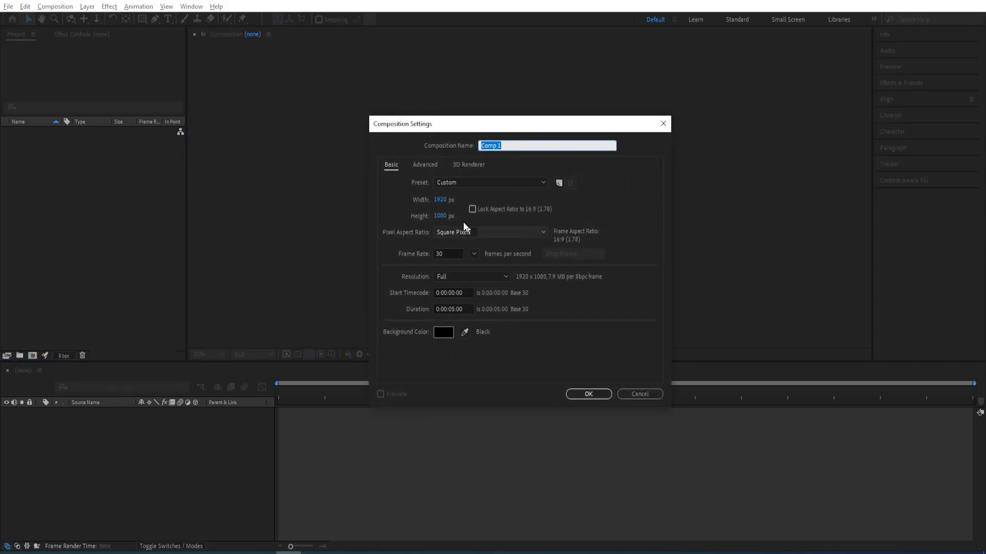
{"action": "mouse_move", "coordinate": [443, 263]}
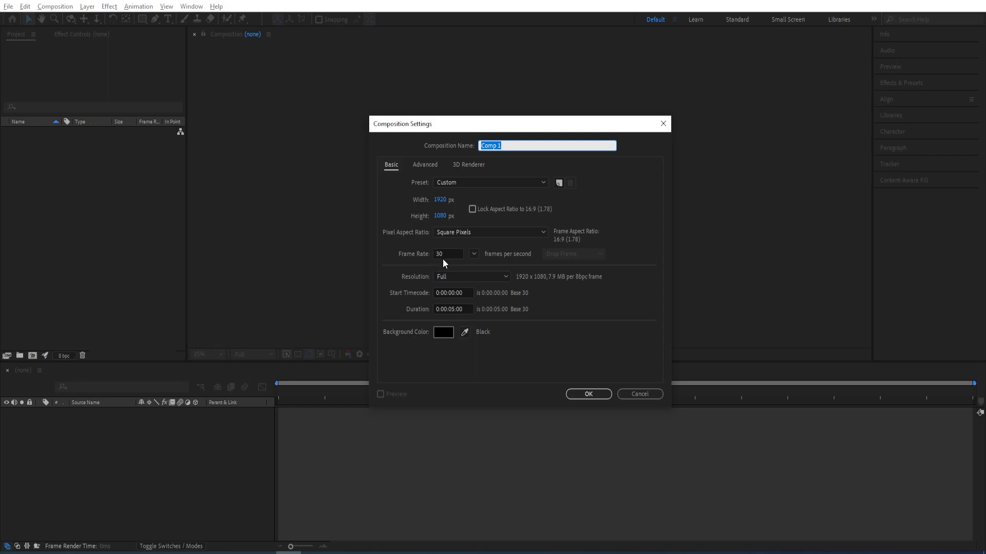
{"action": "mouse_move", "coordinate": [450, 327]}
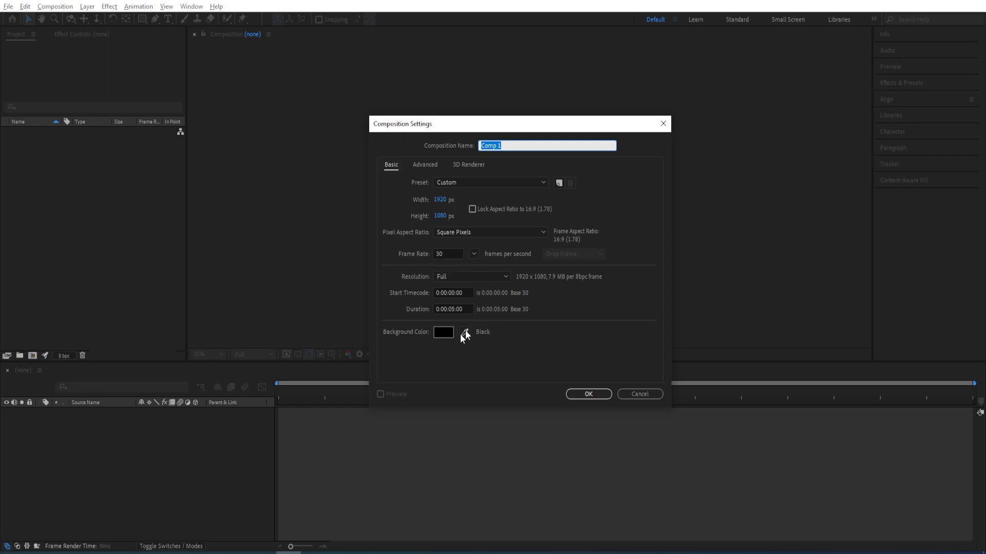
{"action": "type", "text": "Main"}
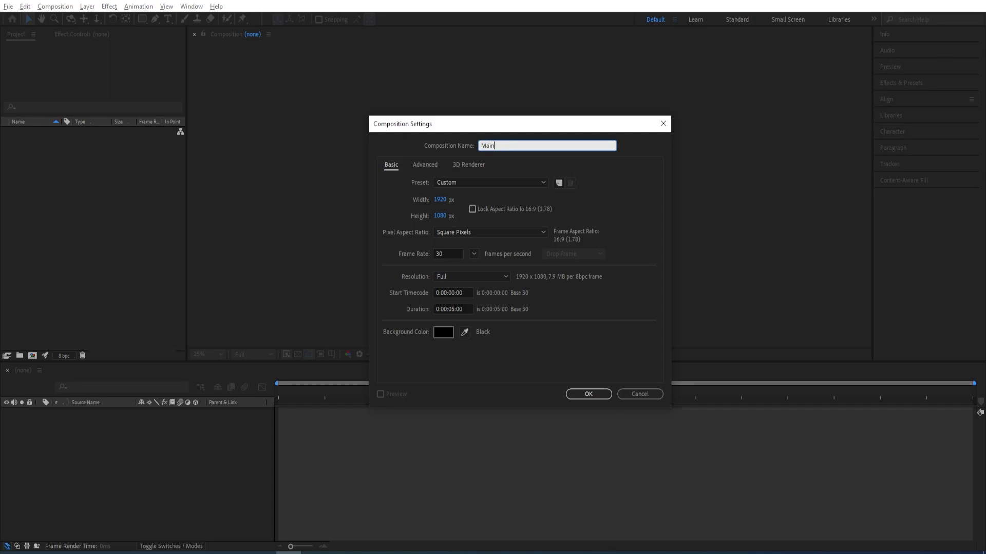
{"action": "left_click", "coordinate": [587, 394]}
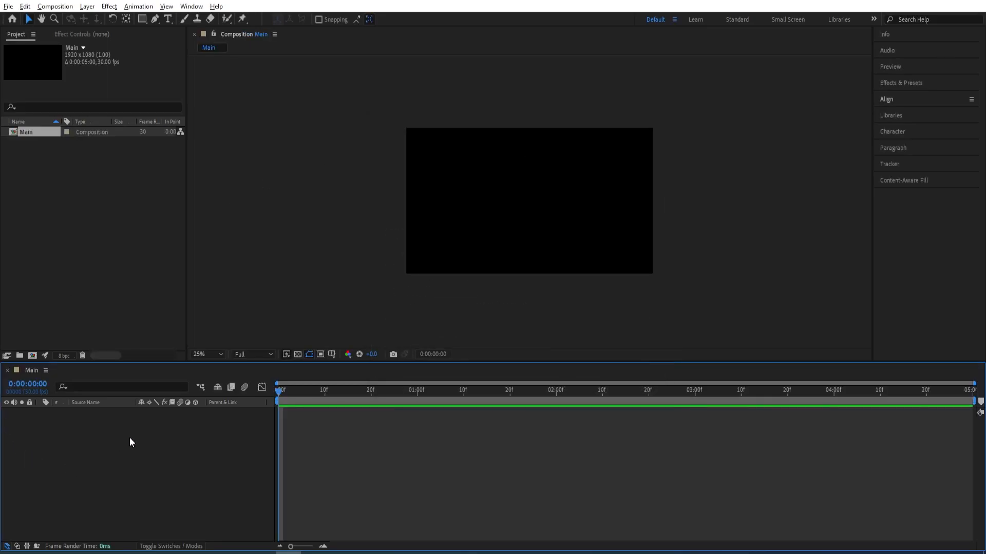
{"action": "mouse_move", "coordinate": [163, 461]}
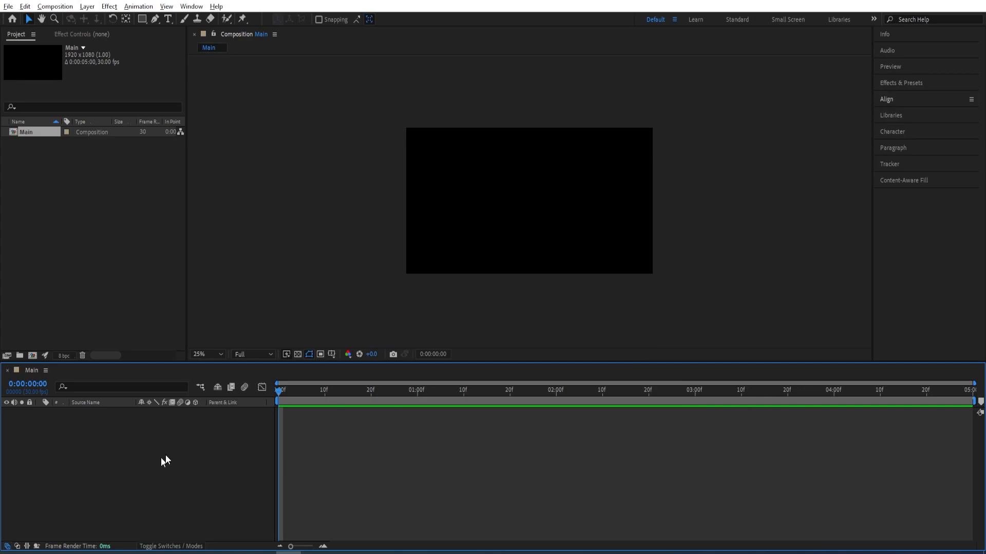
{"action": "mouse_move", "coordinate": [123, 441]}
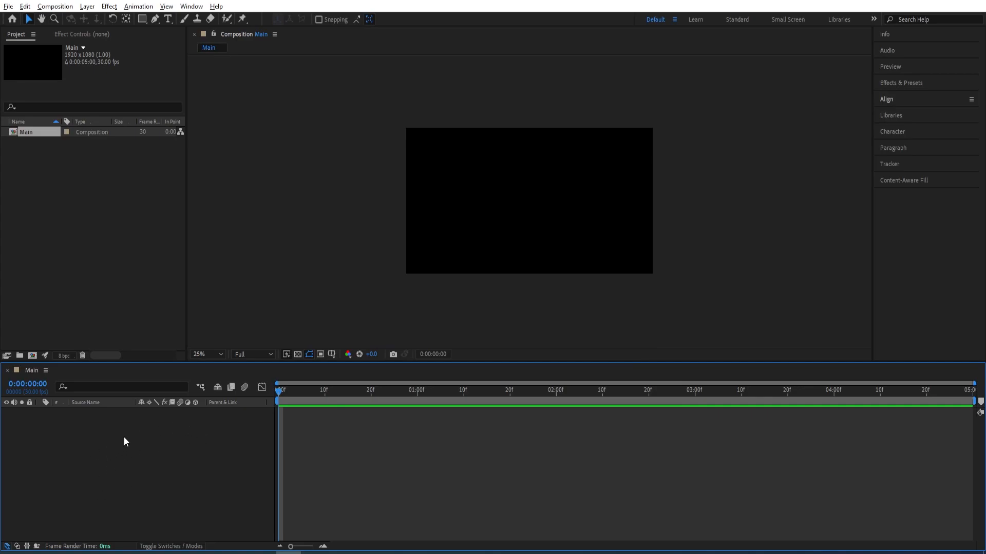
{"action": "mouse_move", "coordinate": [182, 487]}
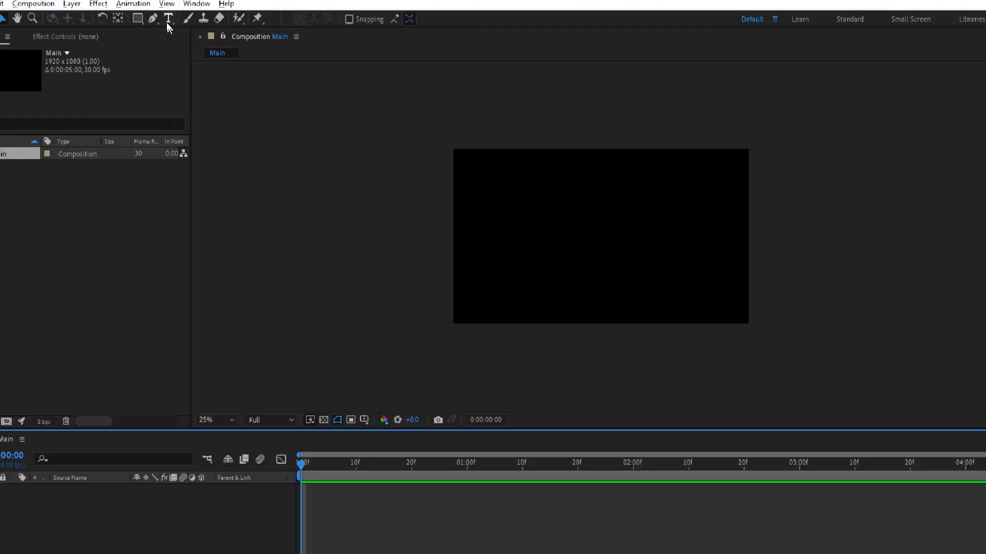
Type a white Montserrat Bold 'BROKEN' text layer and centre it with the Align panel.
{"action": "left_click", "coordinate": [168, 19]}
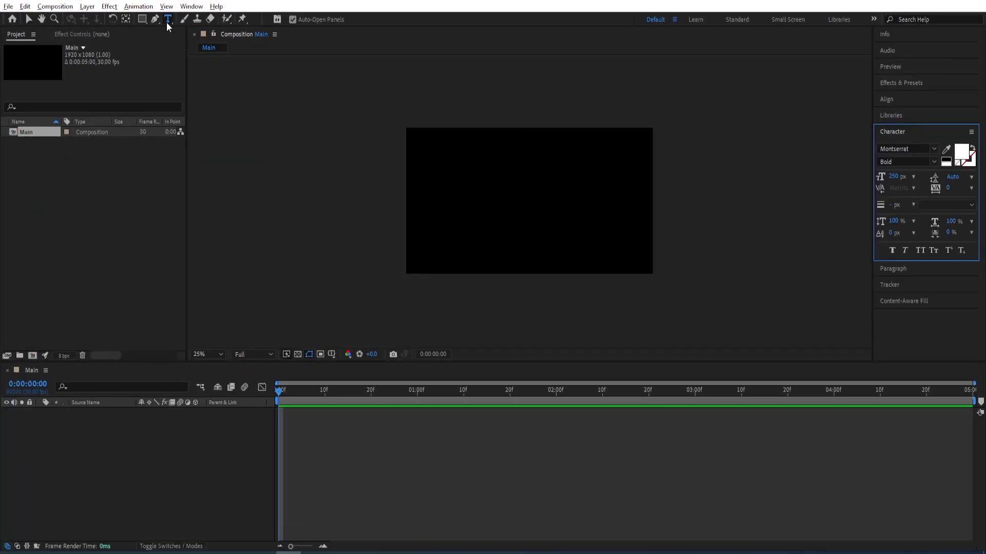
{"action": "left_click", "coordinate": [466, 205]}
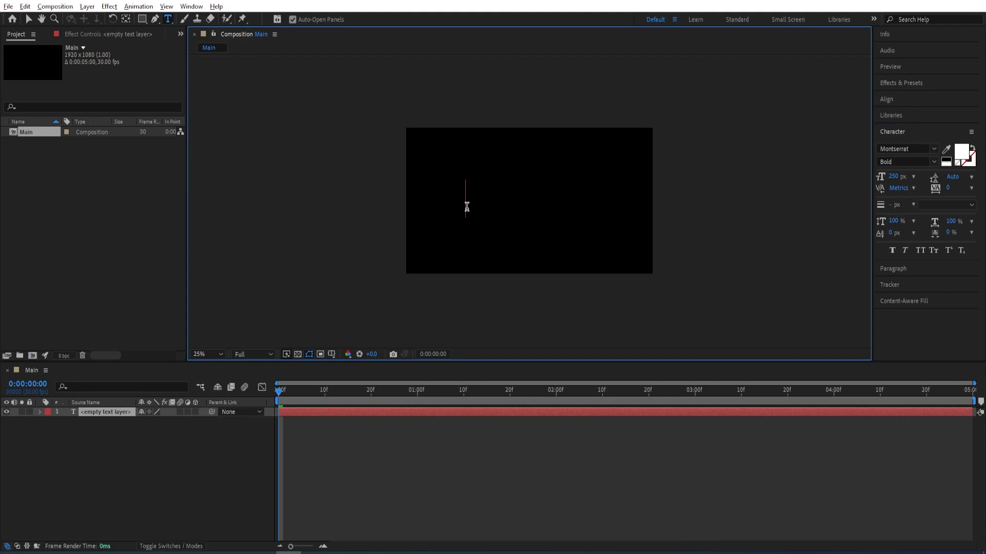
{"action": "type", "text": "BROKEN"}
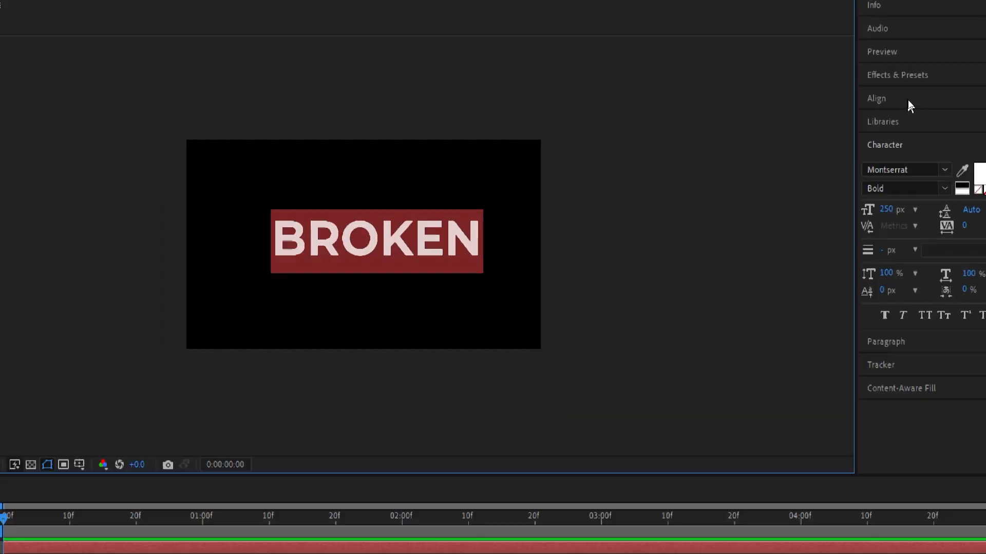
{"action": "left_click", "coordinate": [876, 98]}
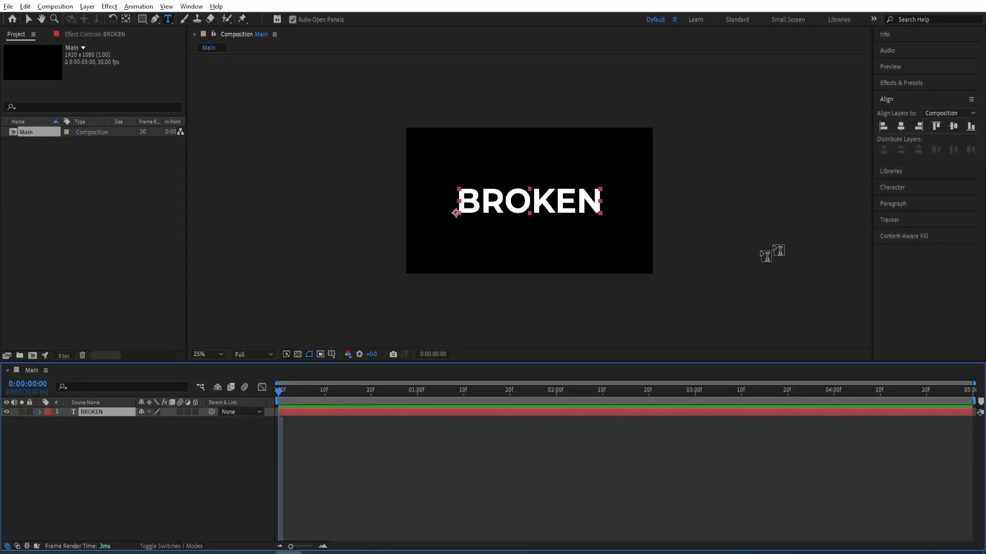
Search Effects & Presets for 'shatter' and apply Simulation > Shatter to the BROKEN layer.
{"action": "left_click", "coordinate": [886, 99]}
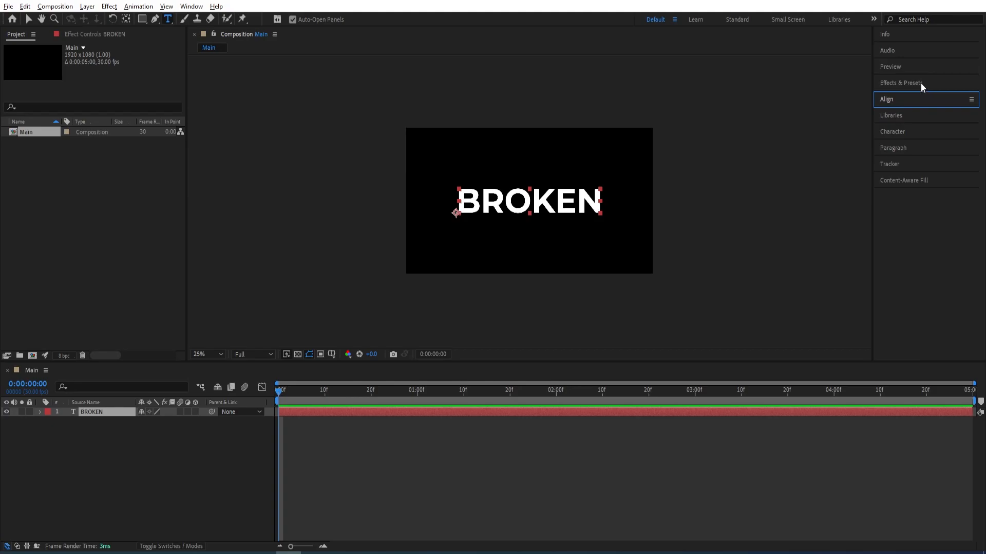
{"action": "left_click", "coordinate": [901, 82]}
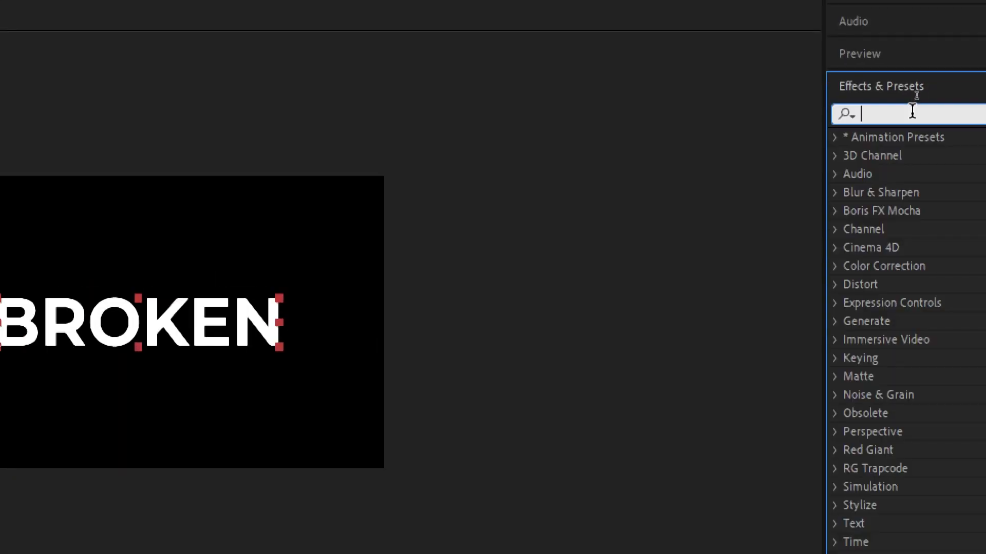
{"action": "type", "text": "shatter"}
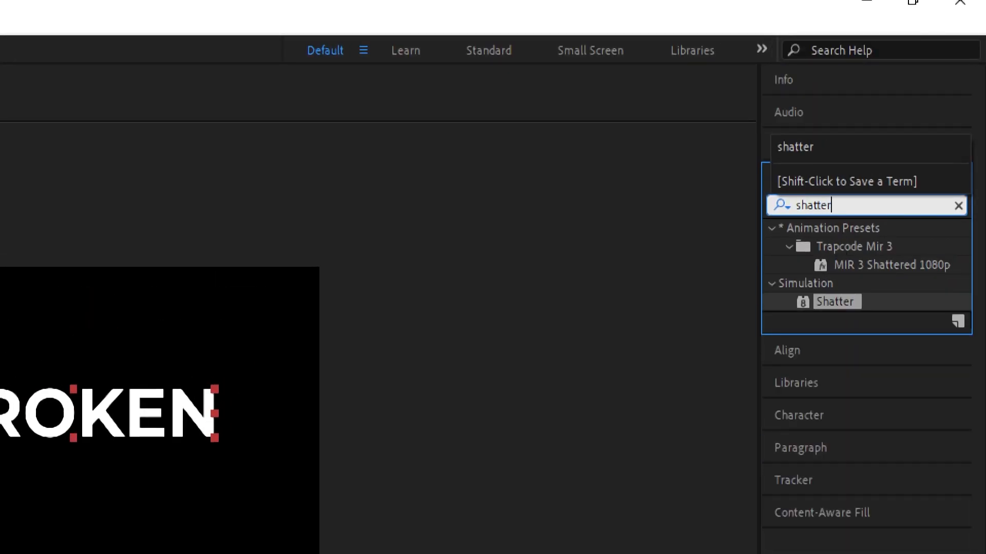
{"action": "mouse_move", "coordinate": [834, 308]}
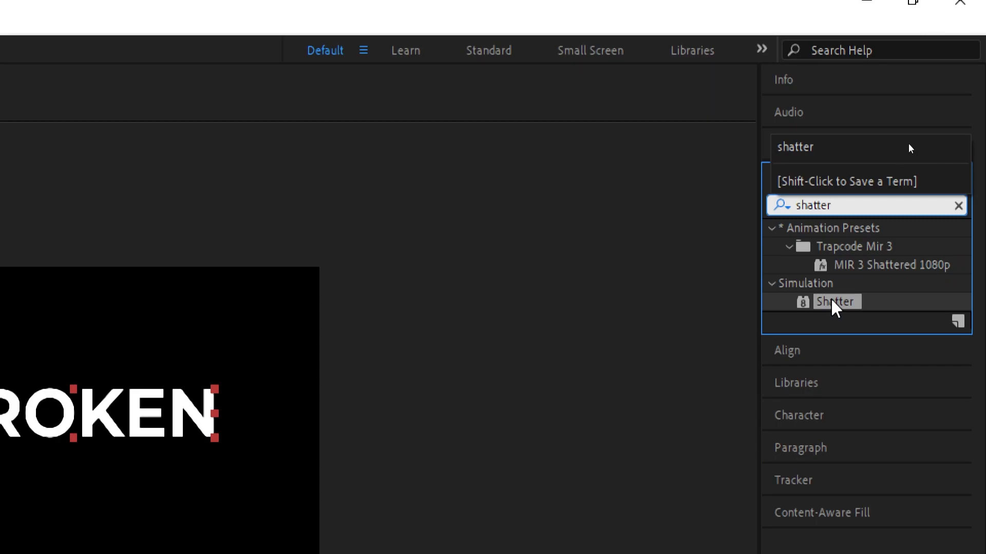
{"action": "double_click", "coordinate": [835, 302]}
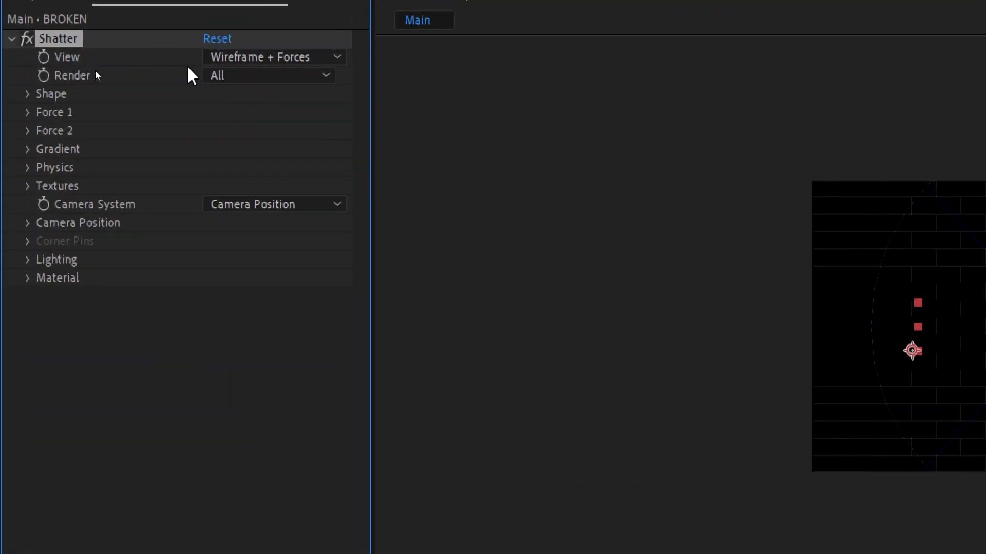
Set Shatter View to Rendered, Pattern to Glass, and Extrusion Depth to 0.00.
{"action": "left_click", "coordinate": [274, 57]}
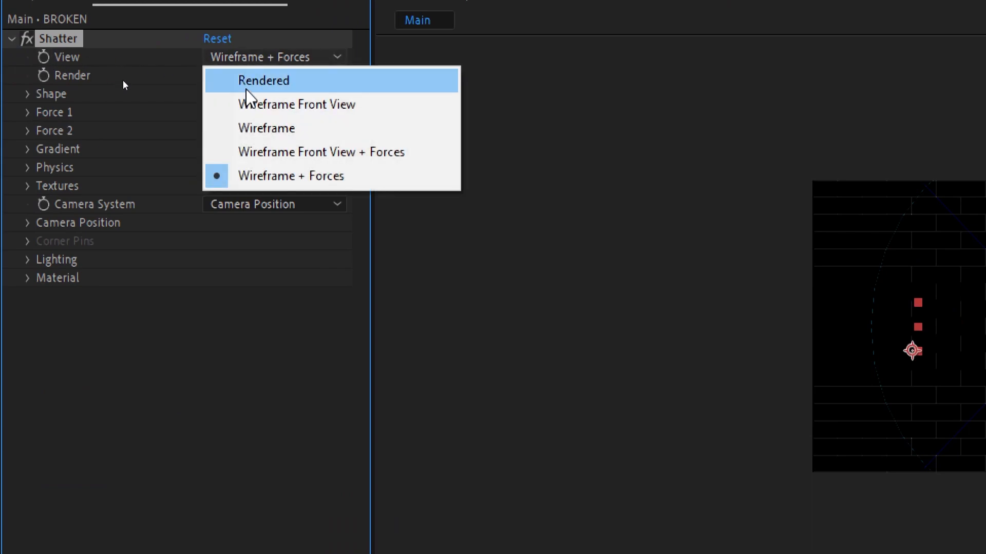
{"action": "left_click", "coordinate": [264, 80]}
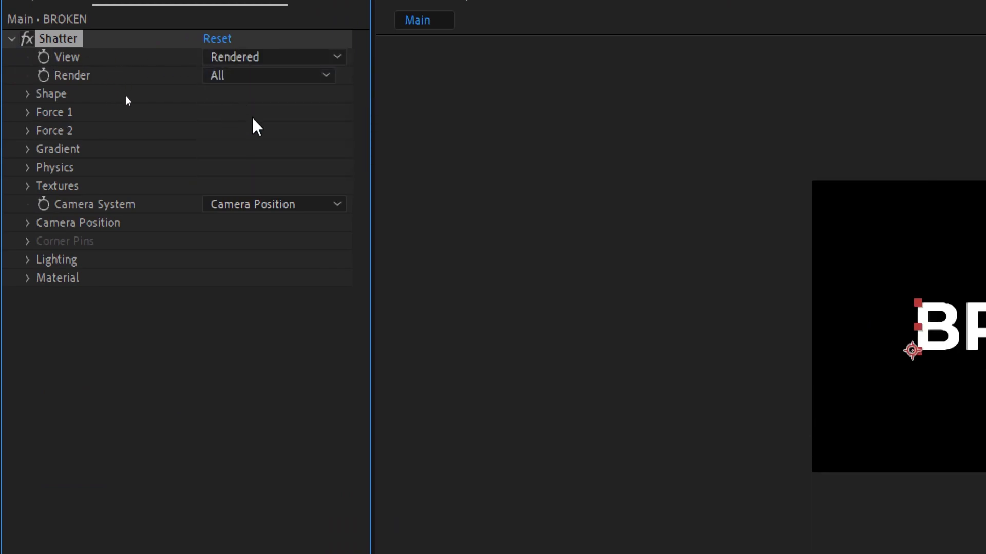
{"action": "left_click", "coordinate": [27, 94]}
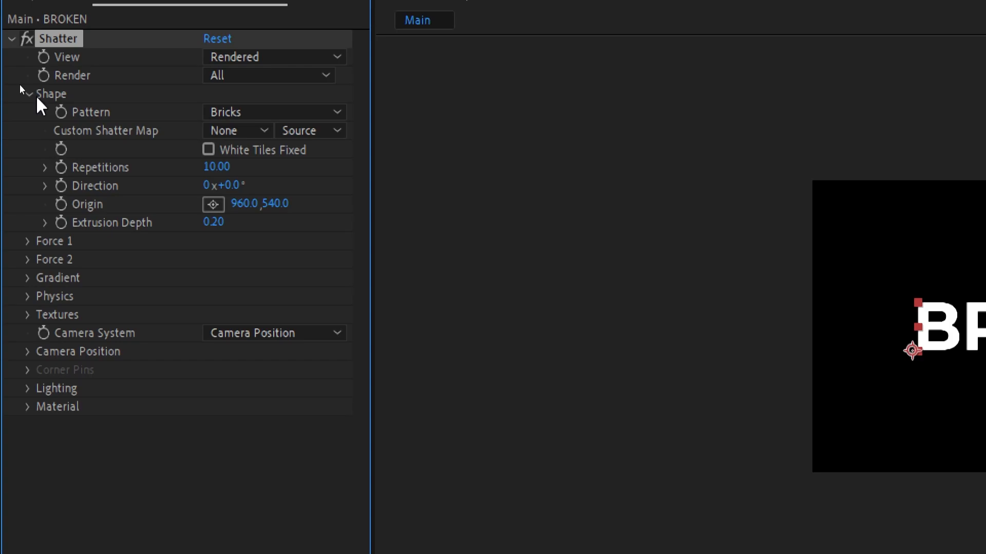
{"action": "left_click", "coordinate": [274, 112]}
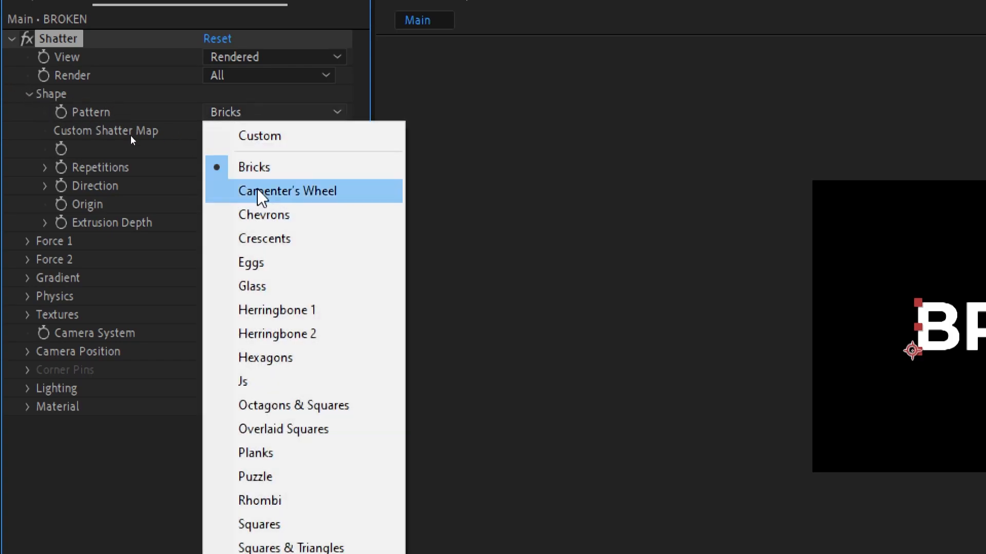
{"action": "left_click", "coordinate": [251, 286]}
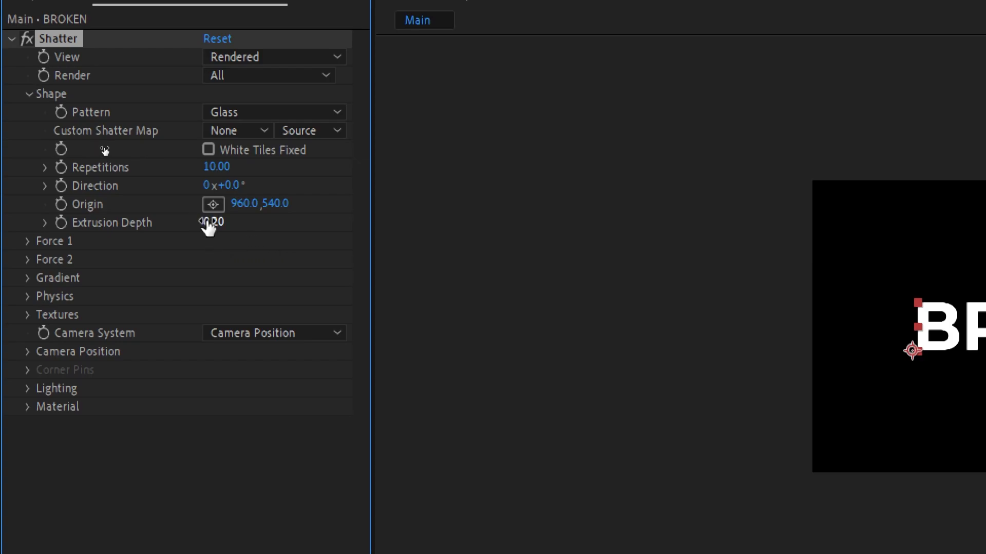
{"action": "double_click", "coordinate": [210, 222]}
{"action": "type", "text": "0"}
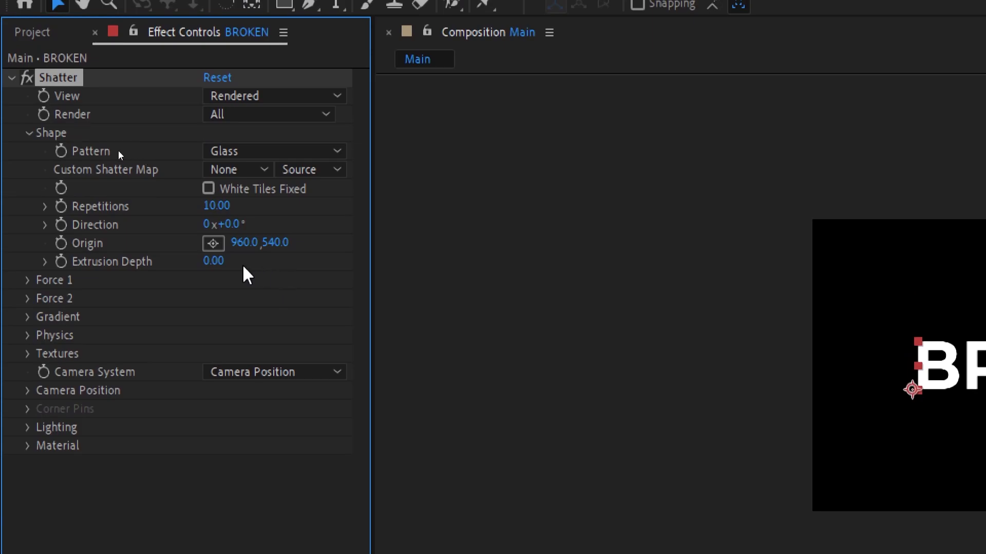
Set Shatter Force 1 strength to 0.50 and expand Physics to check zero gravity.
{"action": "left_click", "coordinate": [28, 133]}
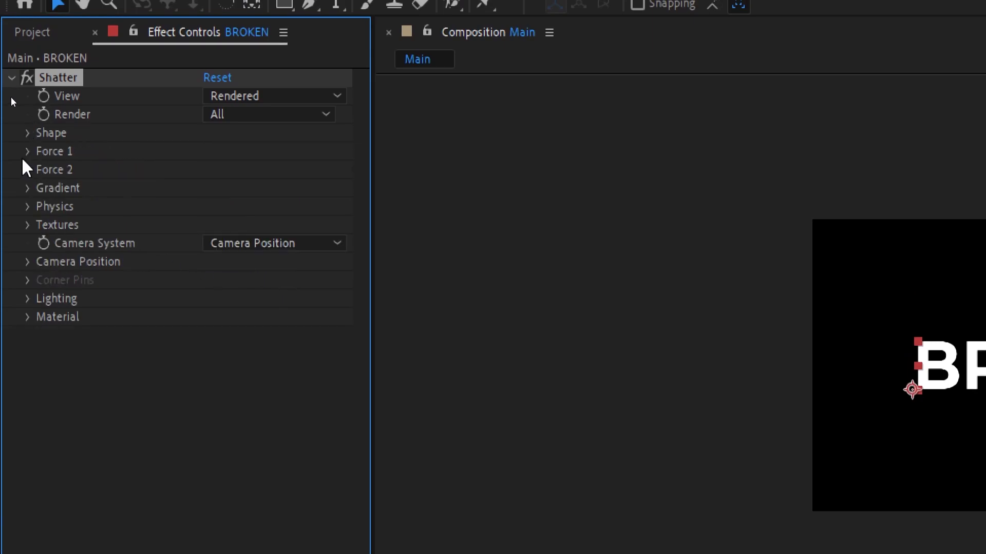
{"action": "left_click", "coordinate": [28, 151]}
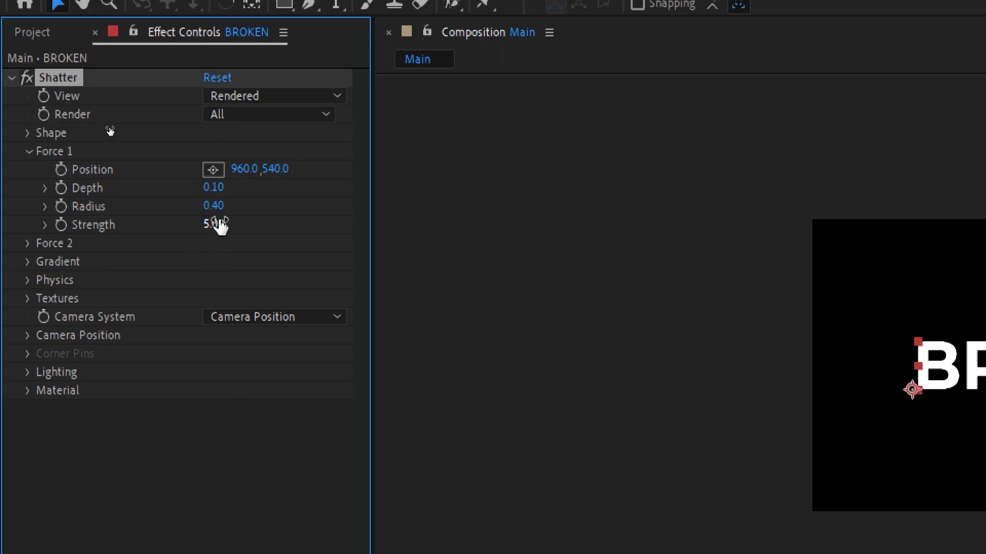
{"action": "double_click", "coordinate": [216, 225]}
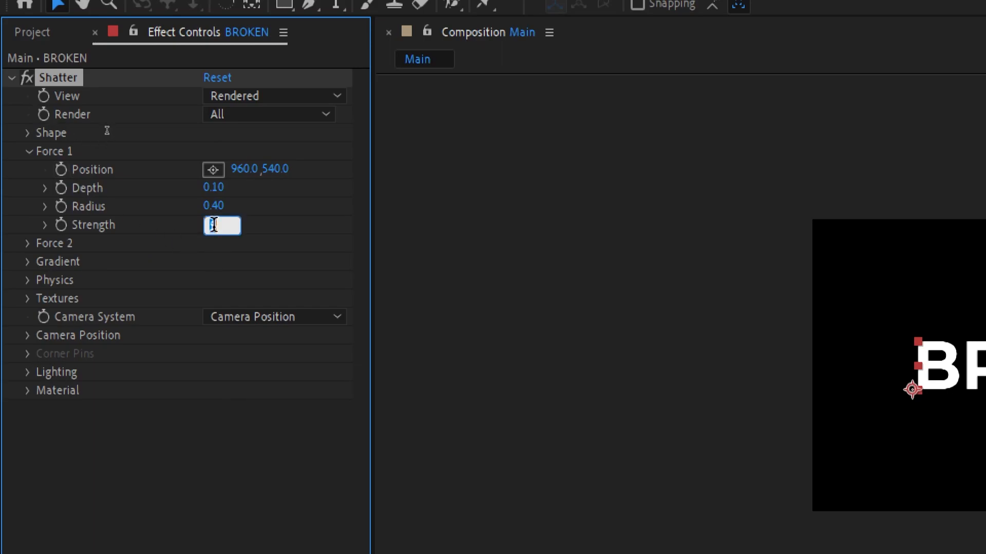
{"action": "type", "text": "0.50"}
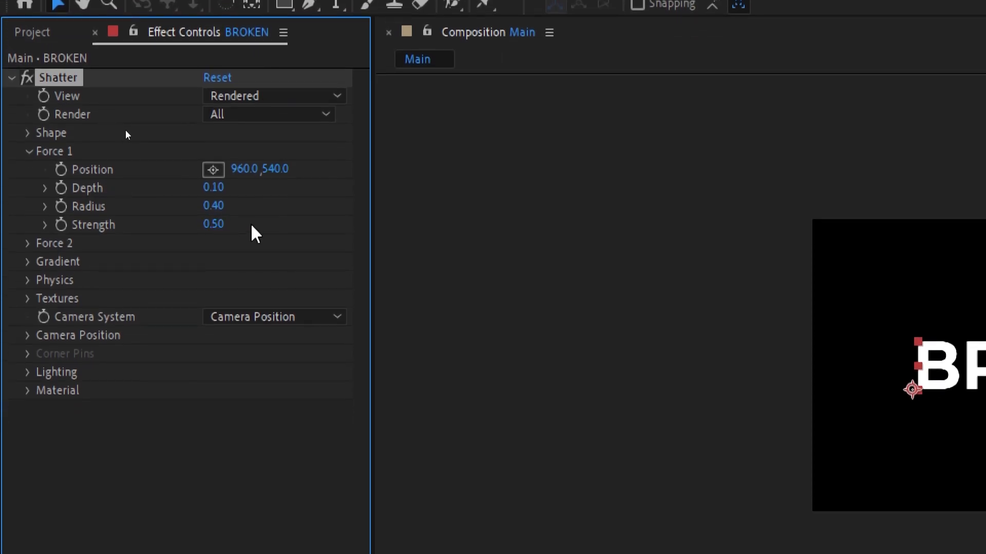
{"action": "mouse_move", "coordinate": [146, 238]}
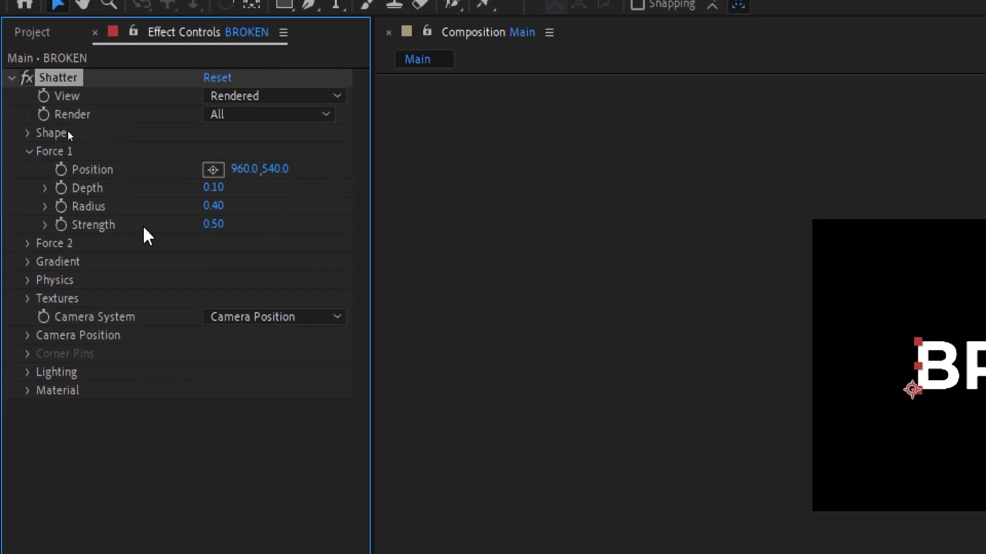
{"action": "left_click", "coordinate": [28, 280]}
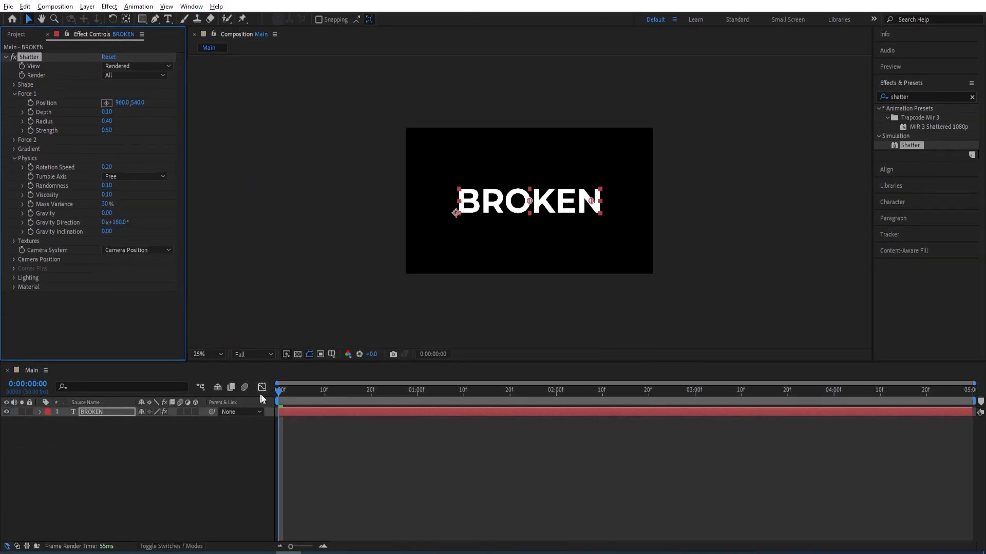
{"action": "left_click", "coordinate": [459, 389]}
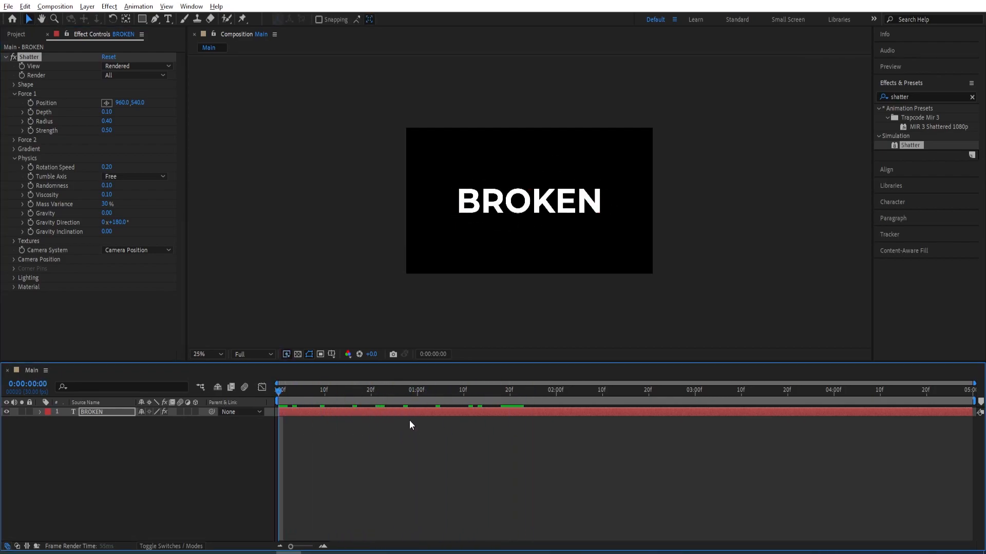
{"action": "left_click", "coordinate": [554, 390]}
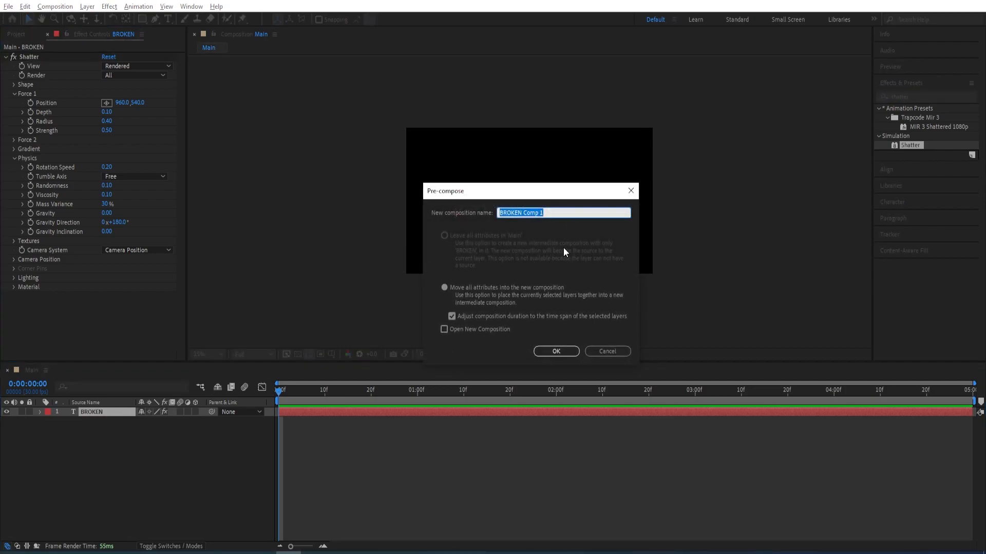
Pre-compose the BROKEN layer into a precomp named 'Shatter', moving all attributes.
{"action": "type", "text": "Shatter"}
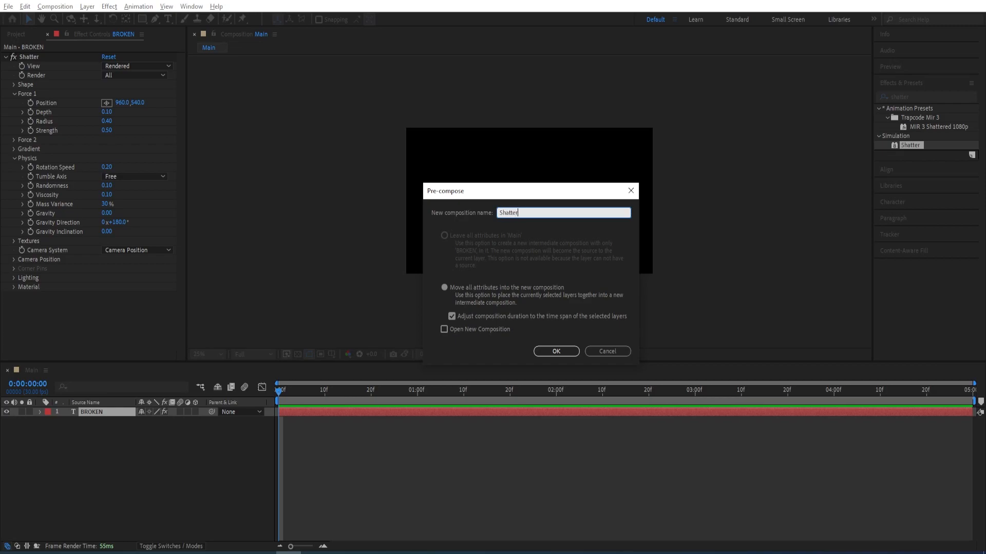
{"action": "left_click", "coordinate": [554, 351]}
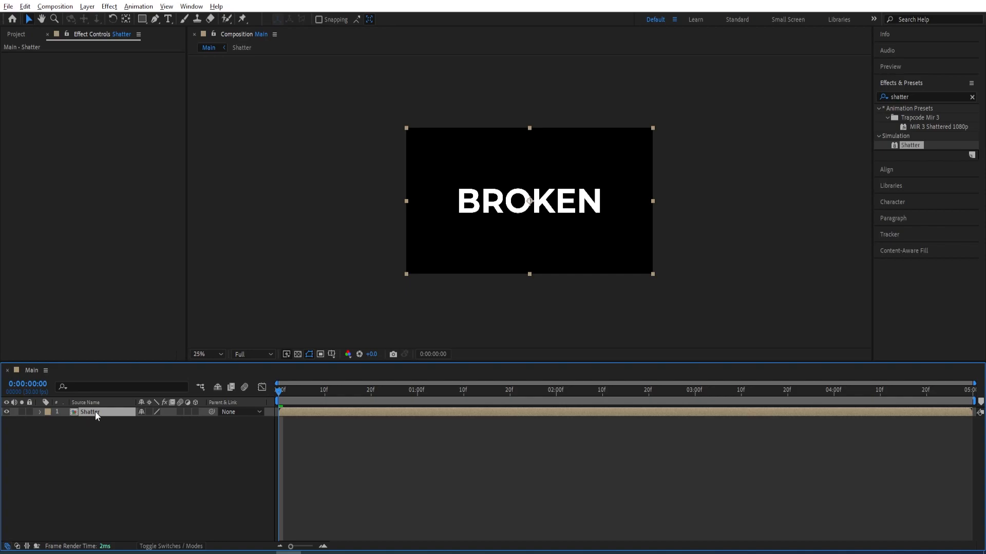
{"action": "mouse_move", "coordinate": [92, 416]}
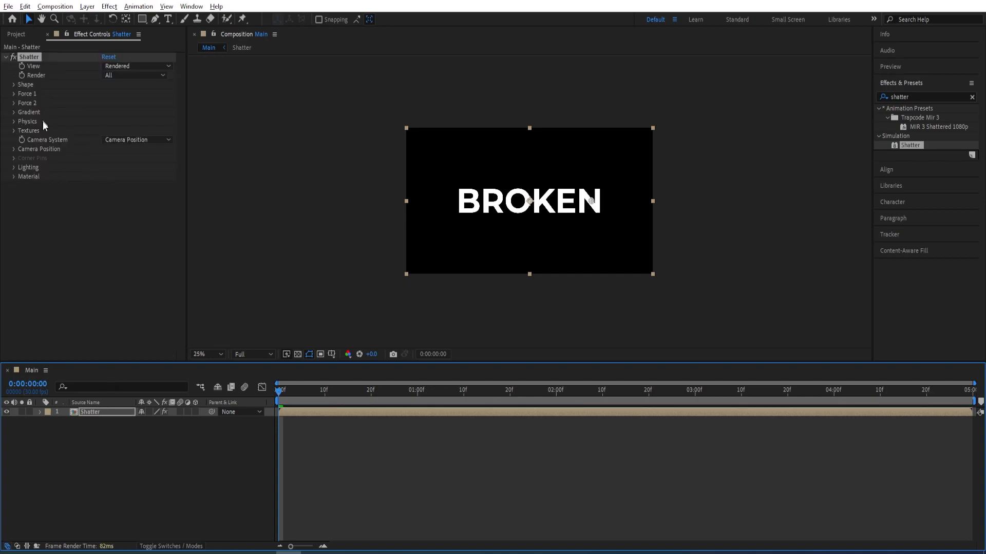
{"action": "mouse_move", "coordinate": [122, 452]}
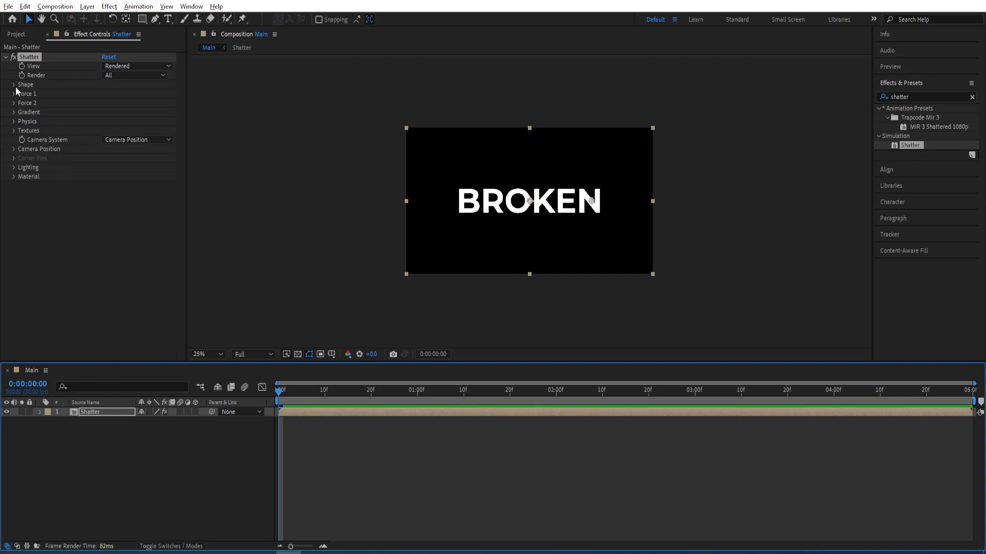
Set the precomp's Shatter pattern to Stars & Triangles with 0.10 extrusion depth.
{"action": "left_click", "coordinate": [13, 85]}
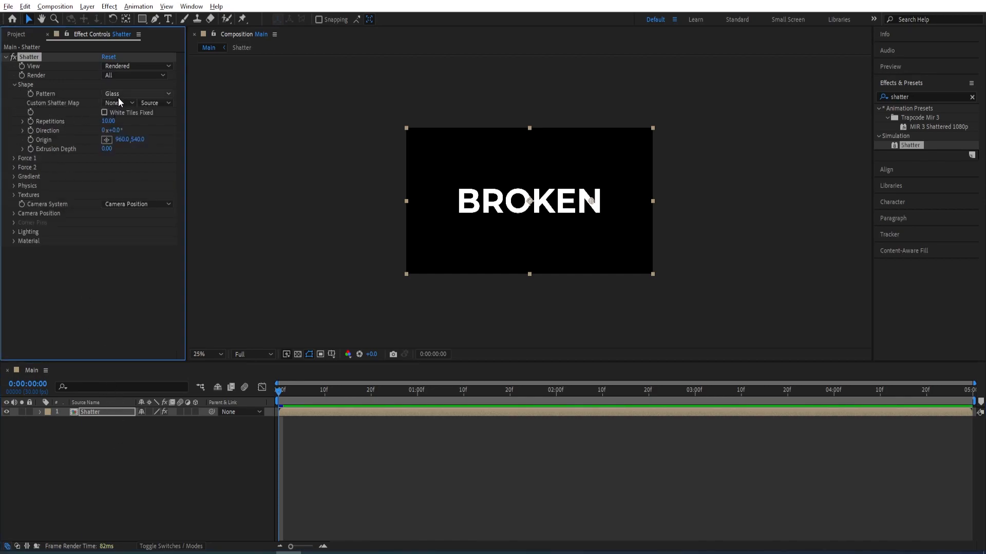
{"action": "left_click", "coordinate": [136, 93]}
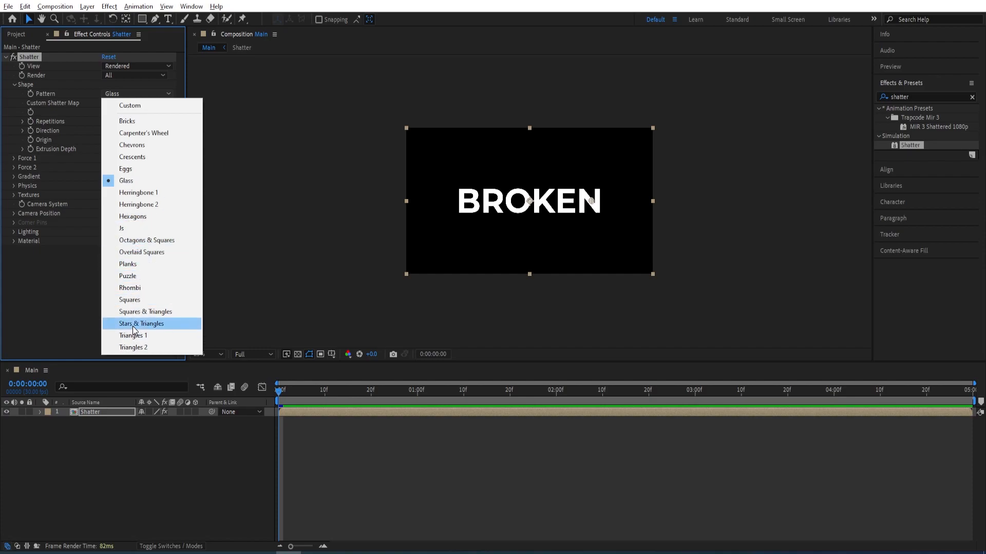
{"action": "left_click", "coordinate": [141, 323]}
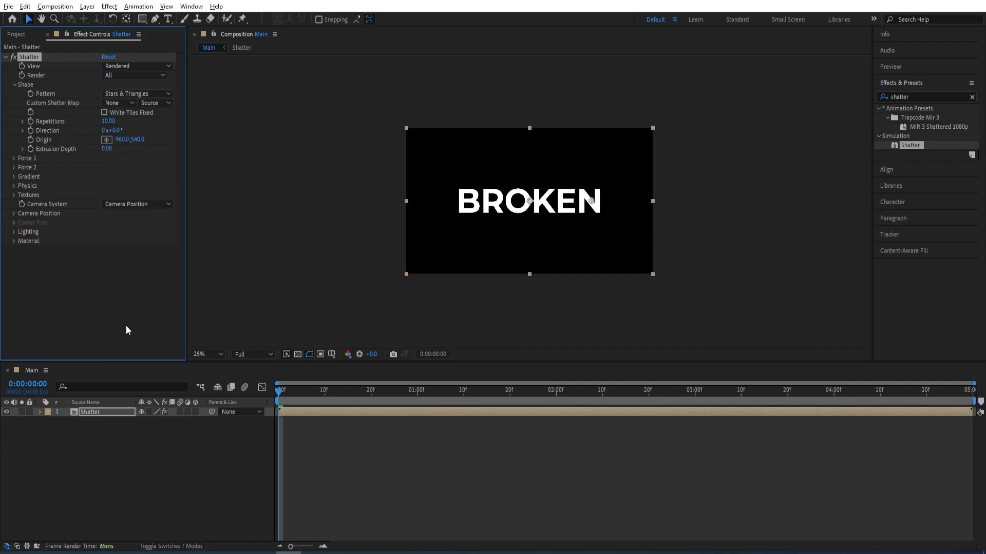
{"action": "mouse_move", "coordinate": [119, 299]}
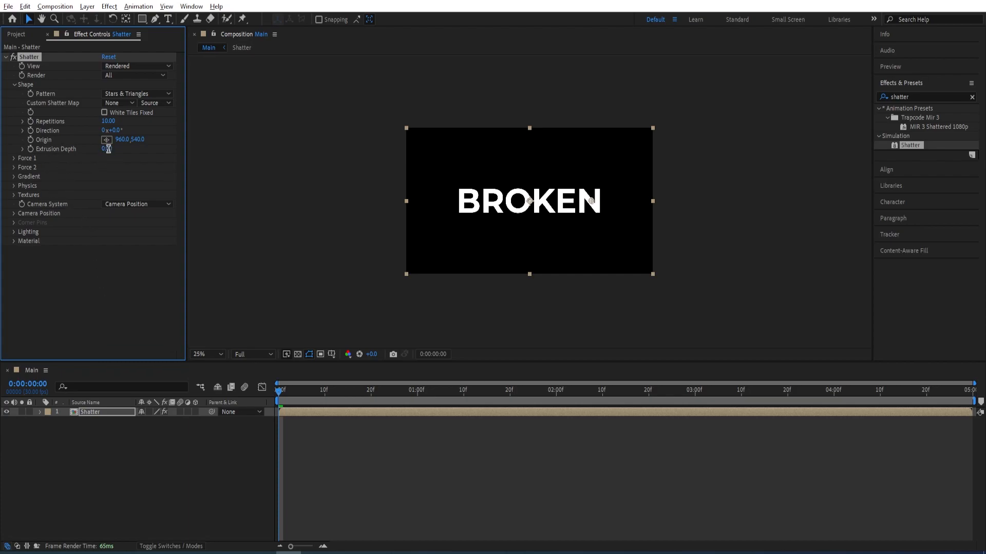
{"action": "left_click", "coordinate": [110, 149]}
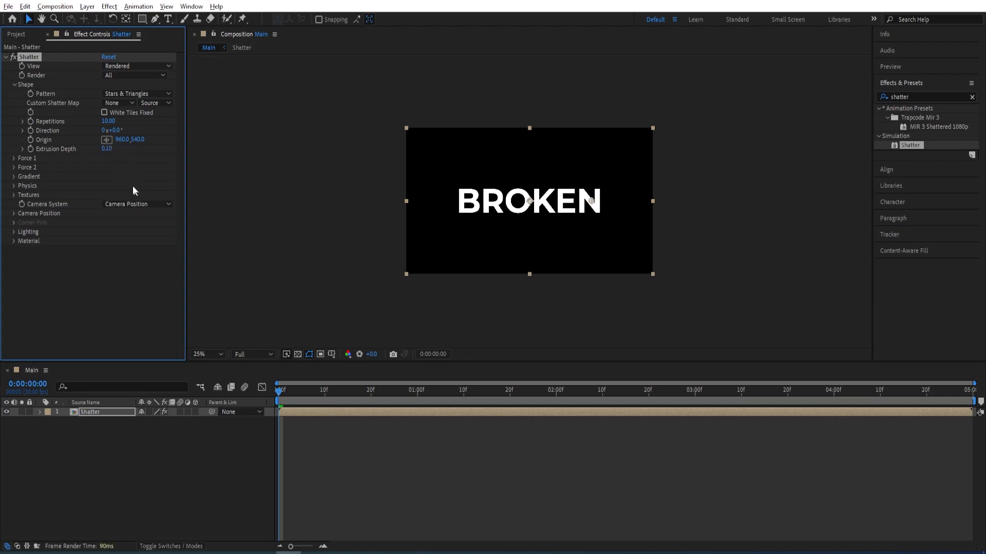
{"action": "left_click", "coordinate": [14, 85]}
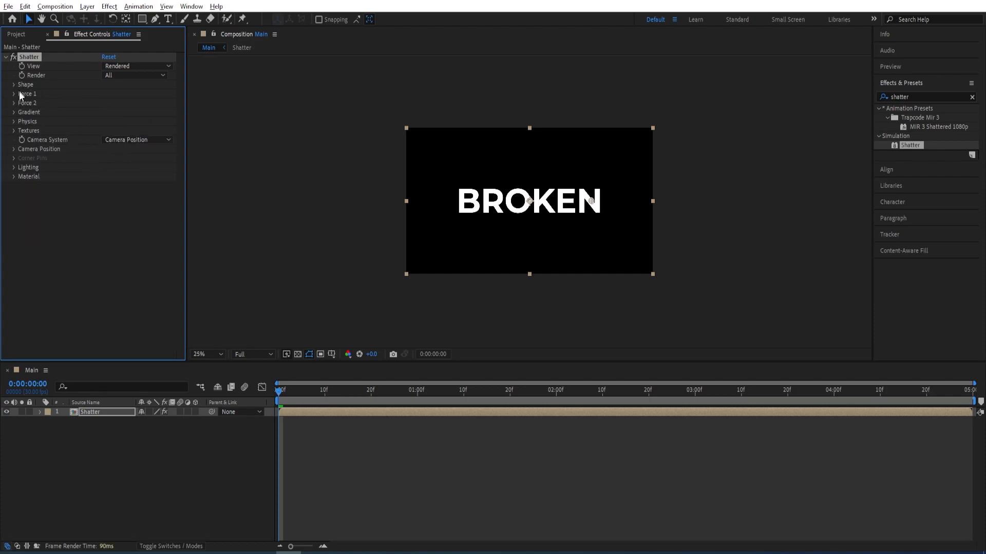
Give Force 1 strength 1.00 and radius 0.10, then move the playhead to 3:00.
{"action": "left_click", "coordinate": [15, 94]}
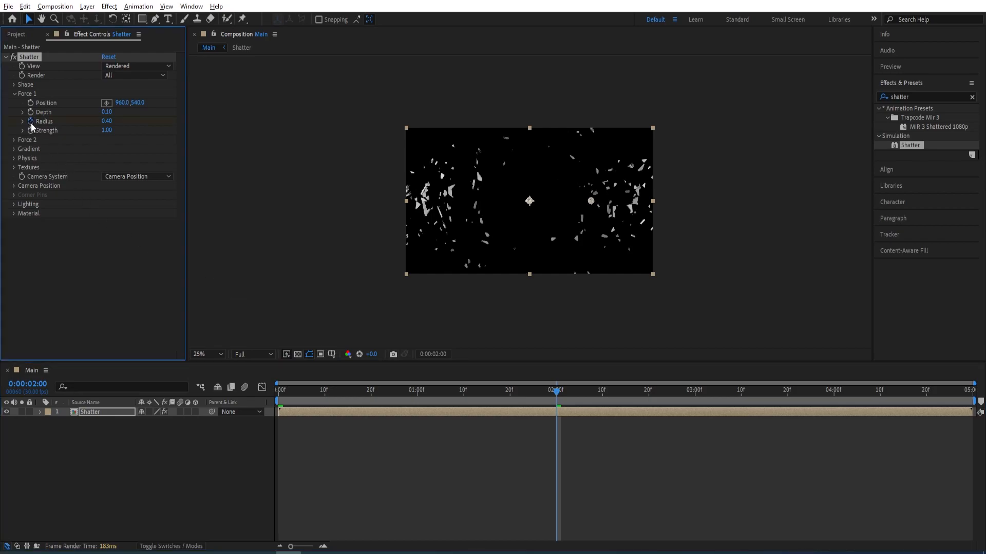
{"action": "double_click", "coordinate": [107, 121]}
{"action": "type", "text": "0.1"}
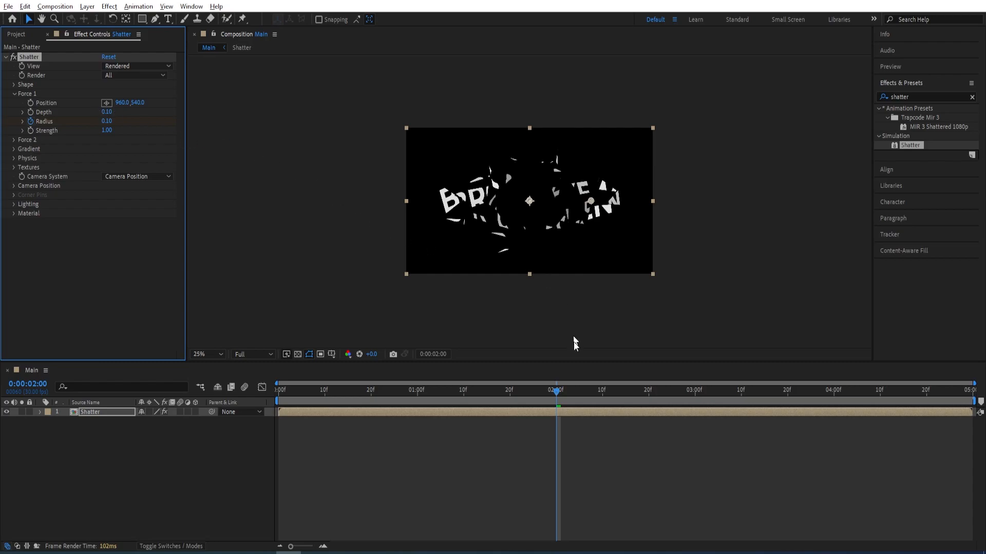
{"action": "left_click", "coordinate": [694, 389]}
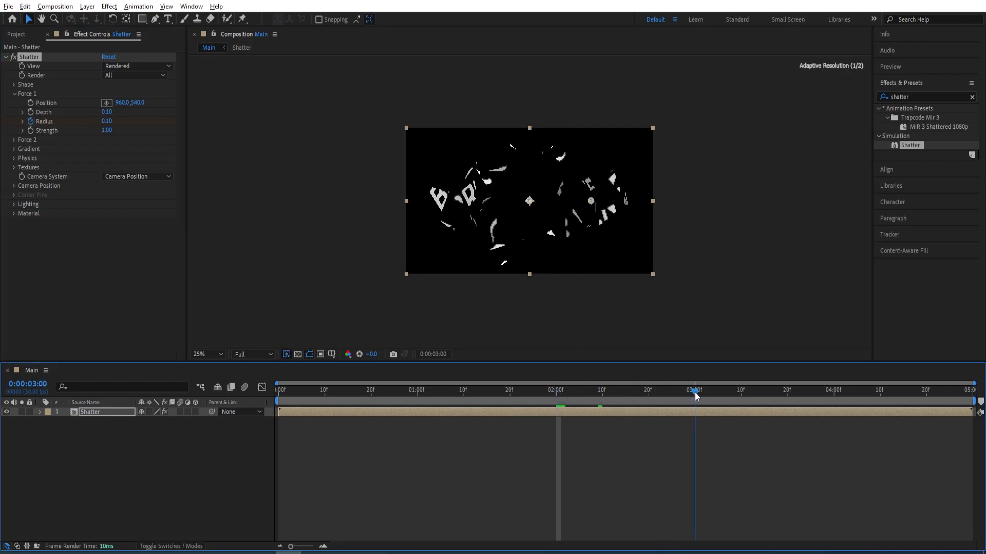
{"action": "mouse_move", "coordinate": [694, 397]}
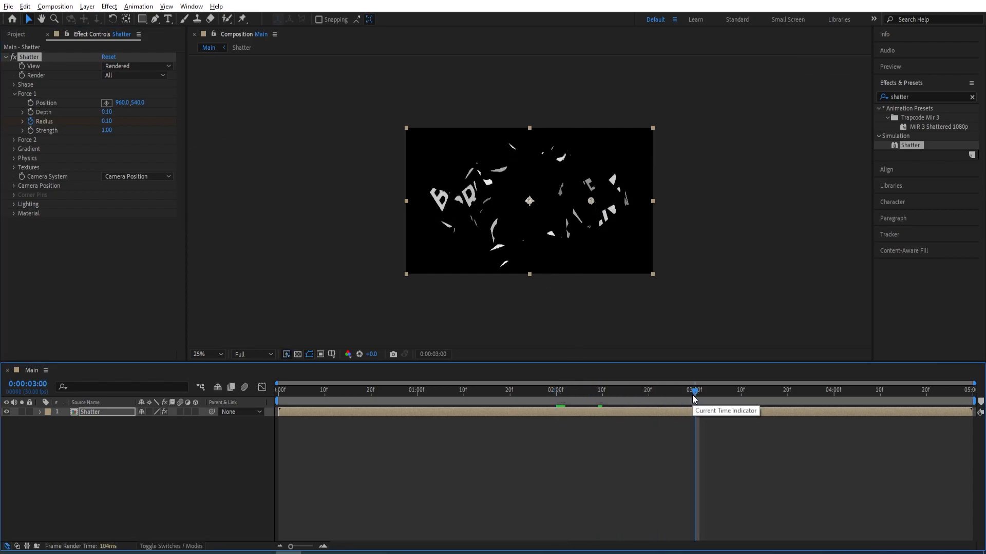
{"action": "mouse_move", "coordinate": [344, 362]}
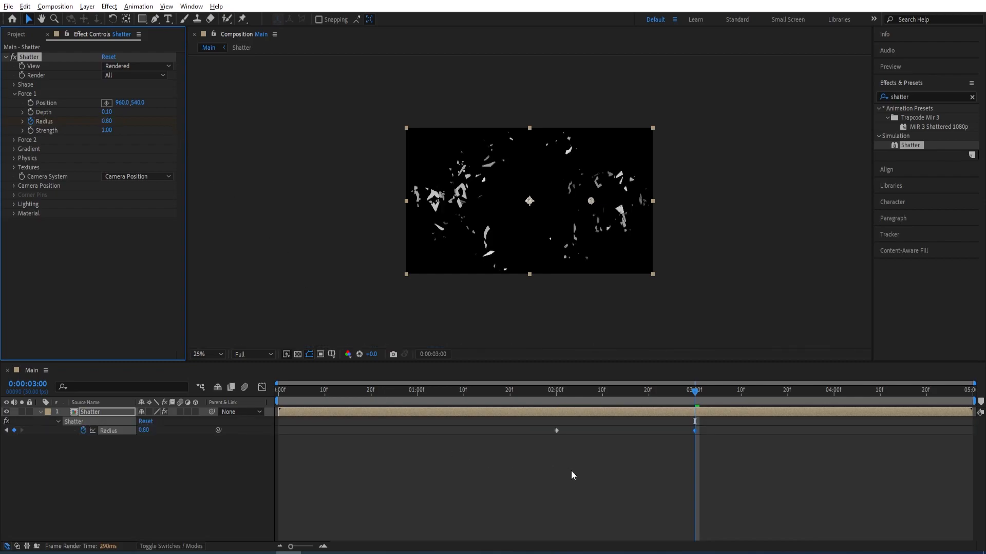
{"action": "mouse_move", "coordinate": [711, 431]}
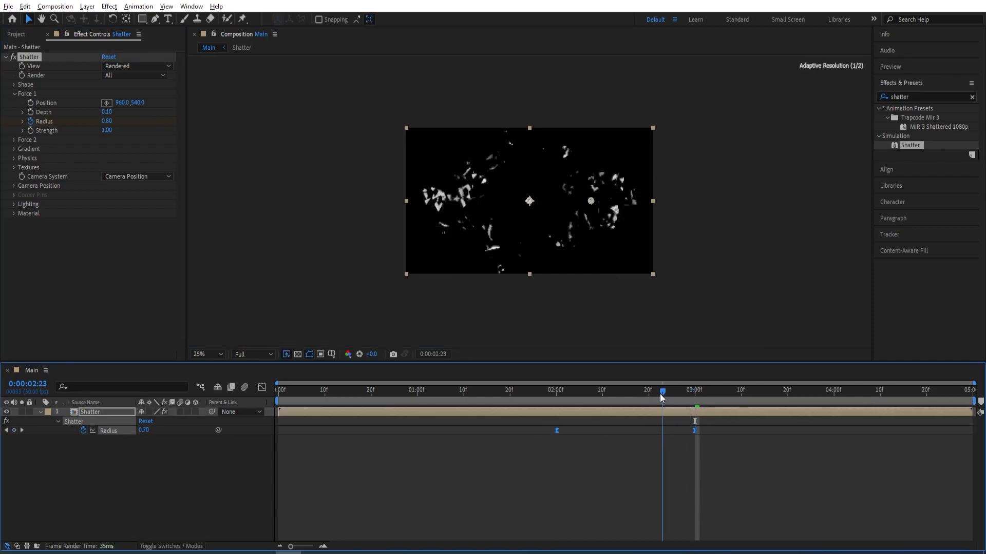
{"action": "left_click", "coordinate": [279, 389]}
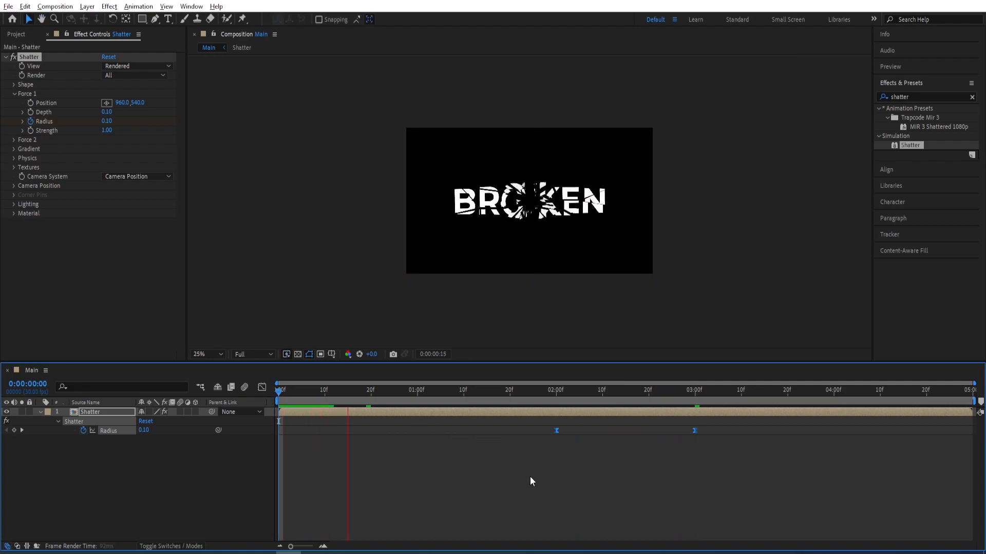
{"action": "left_click", "coordinate": [512, 390]}
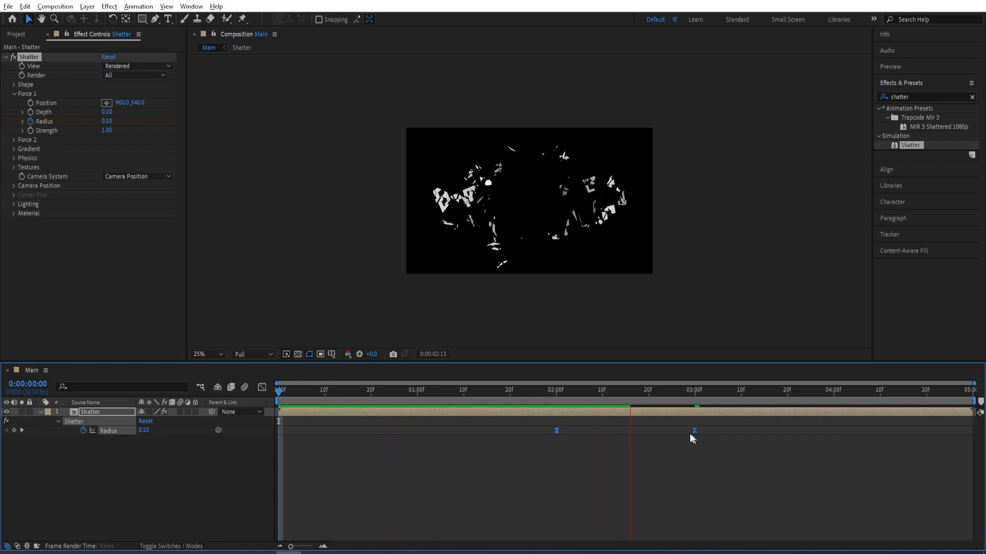
{"action": "left_click", "coordinate": [666, 392]}
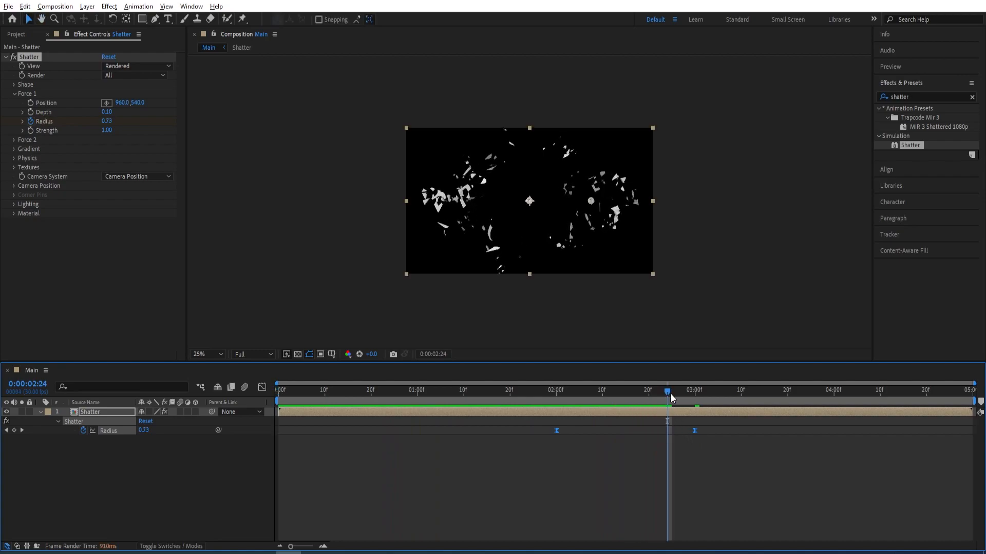
{"action": "left_click", "coordinate": [504, 390]}
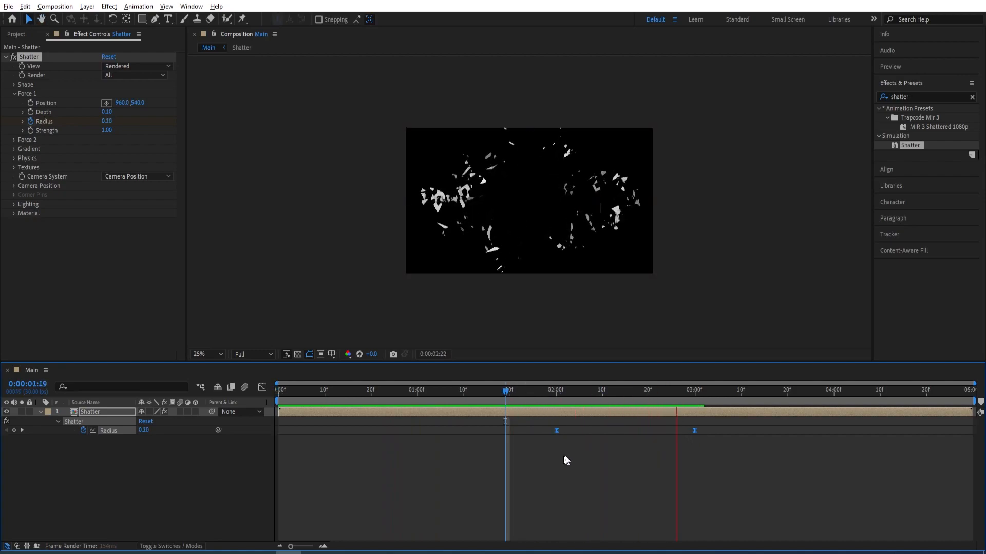
{"action": "left_click", "coordinate": [278, 389]}
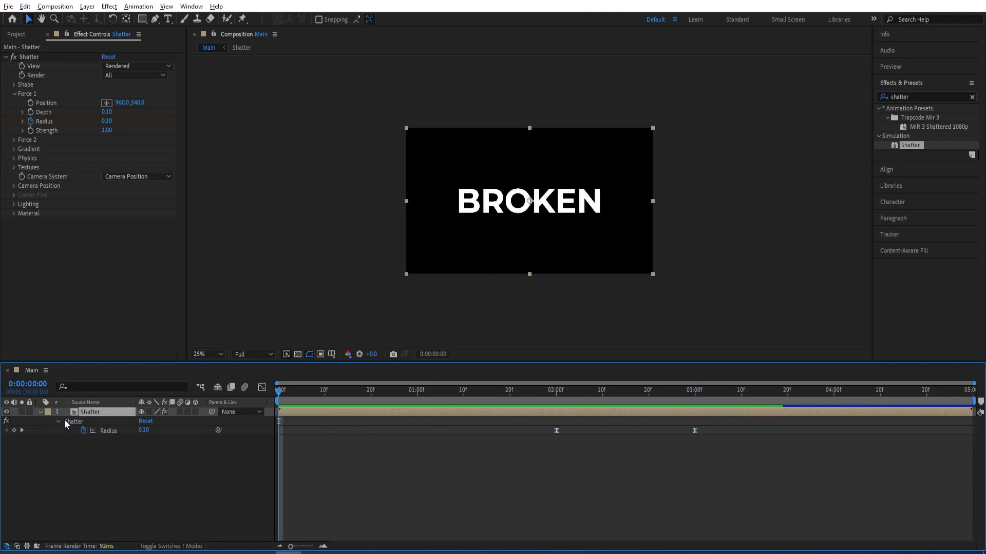
Switch the top duplicated Shatter layer's pattern to Glass.
{"action": "left_click", "coordinate": [58, 421]}
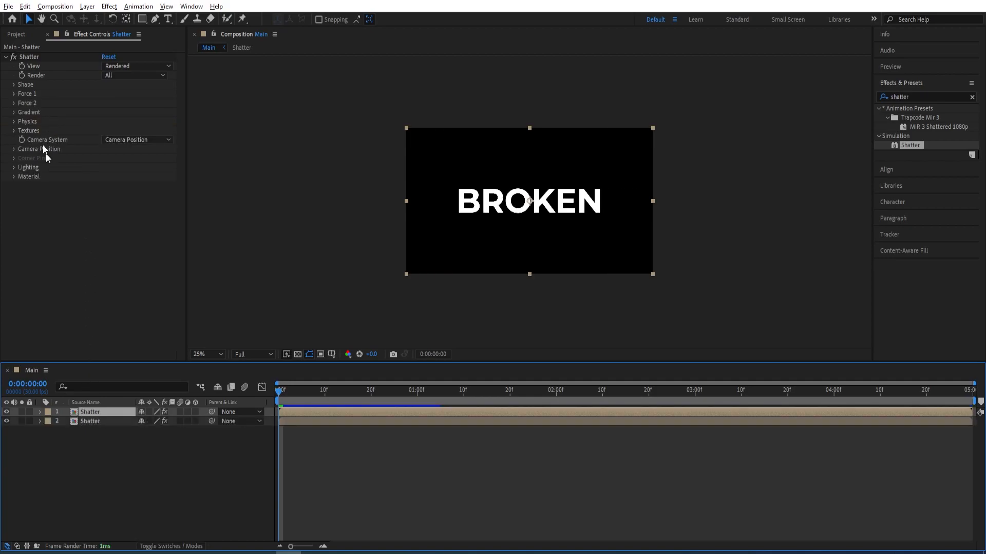
{"action": "left_click", "coordinate": [14, 85]}
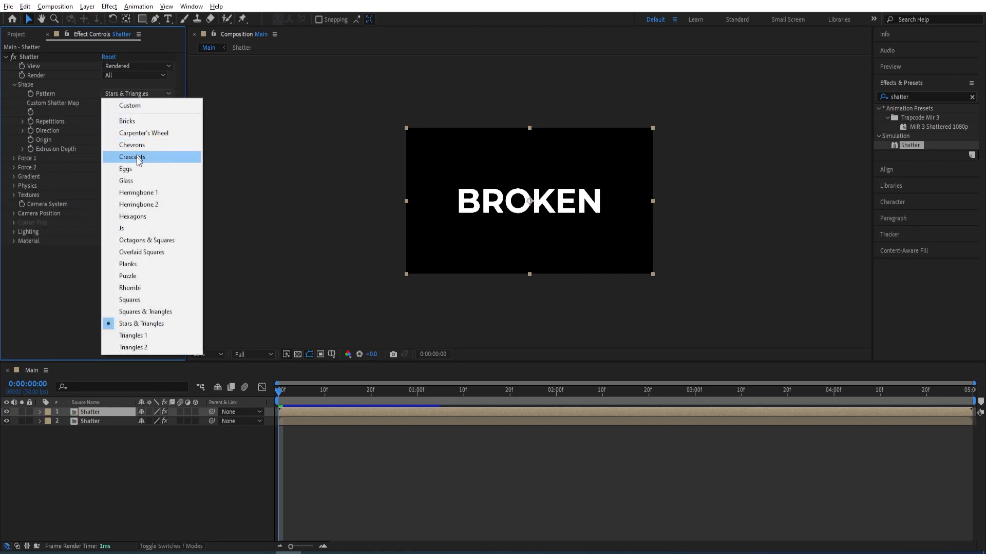
{"action": "left_click", "coordinate": [125, 180]}
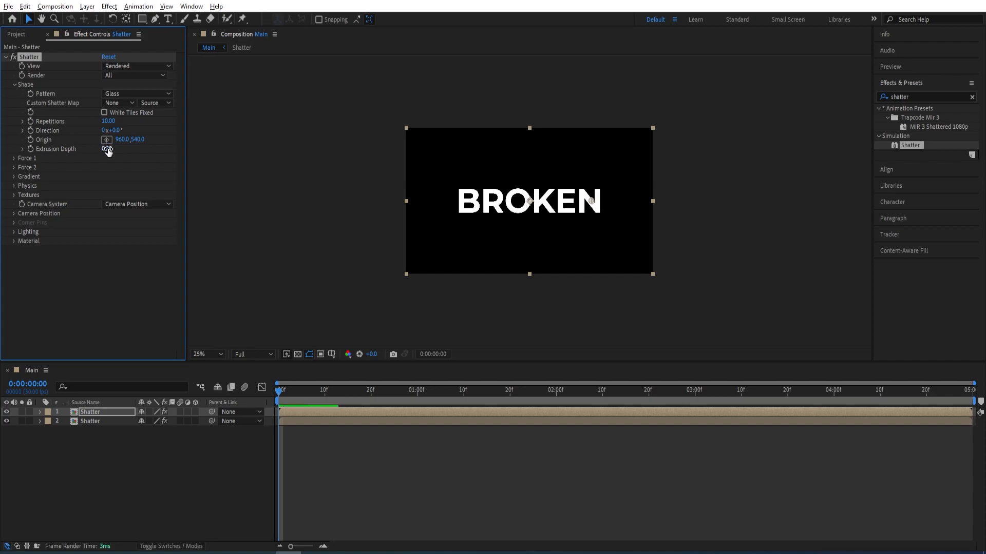
{"action": "left_click", "coordinate": [15, 85]}
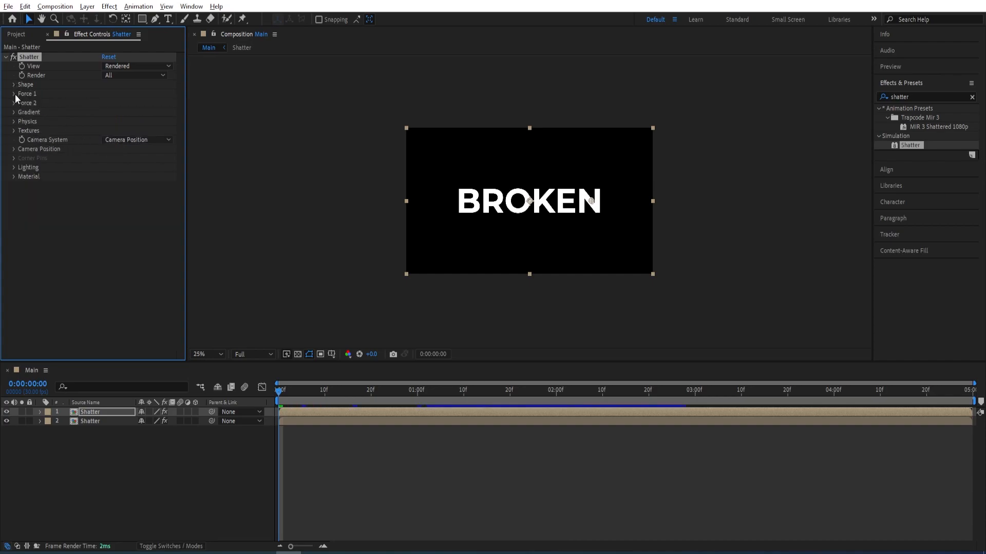
Set the top layer's Force 1 radius to 0.15 at 2:00 and strength to 0.50.
{"action": "left_click", "coordinate": [13, 93]}
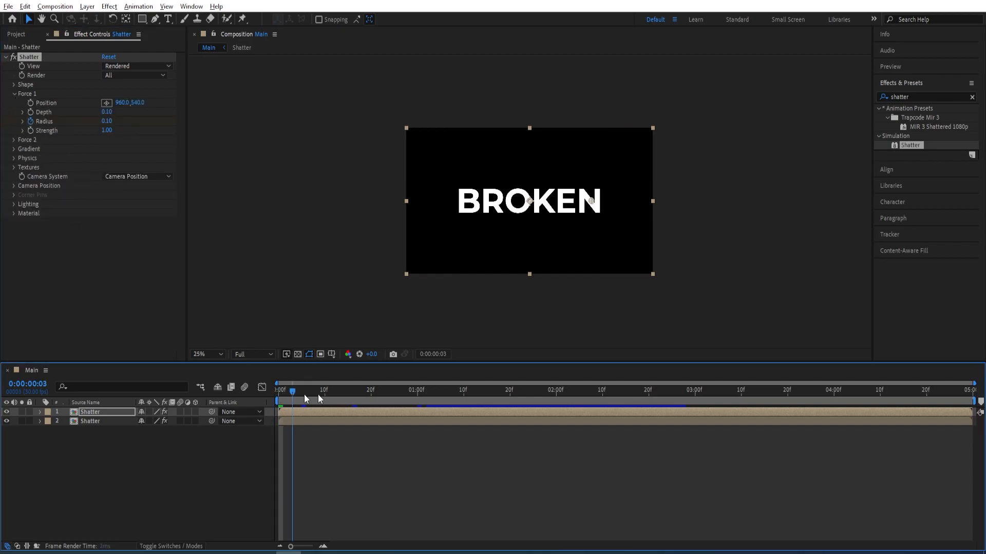
{"action": "left_click", "coordinate": [557, 390]}
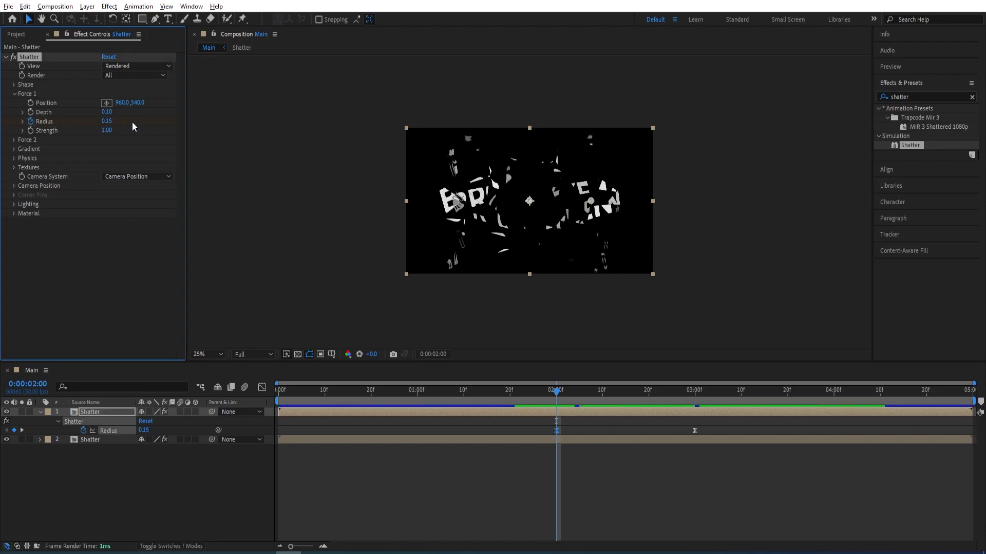
{"action": "double_click", "coordinate": [107, 121]}
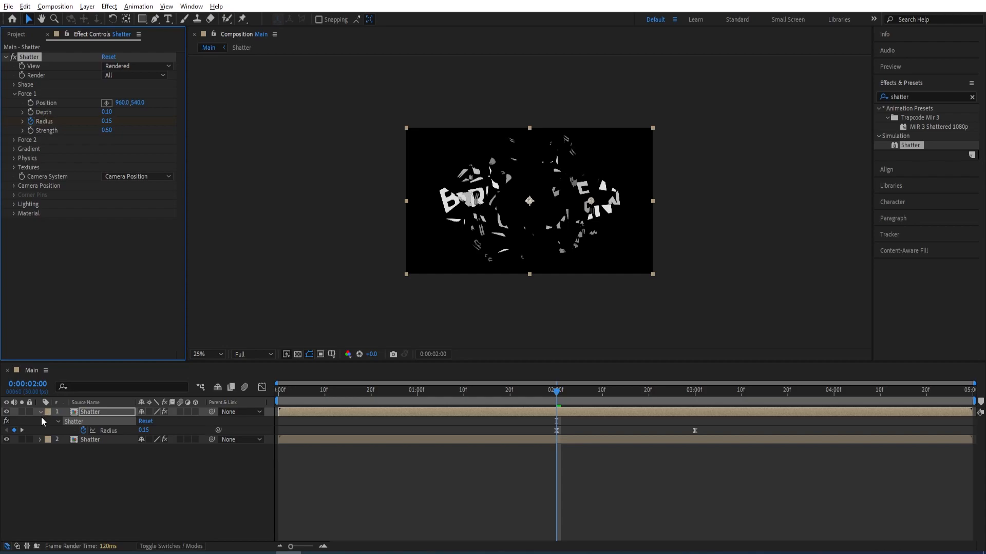
{"action": "left_click", "coordinate": [40, 411]}
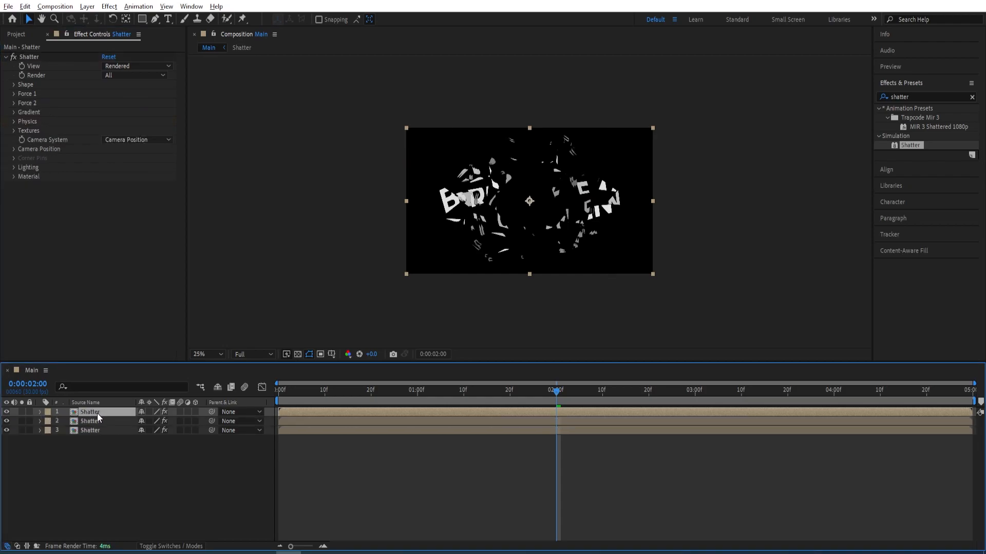
On the top Shatter layer, expand Physics and set Mass Variance to 50%.
{"action": "left_click", "coordinate": [89, 420]}
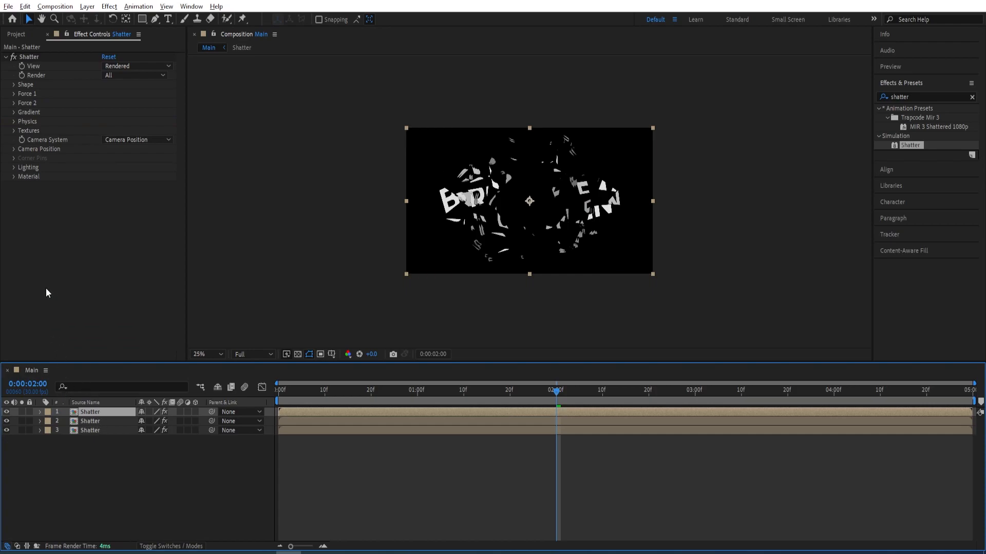
{"action": "mouse_move", "coordinate": [16, 128]}
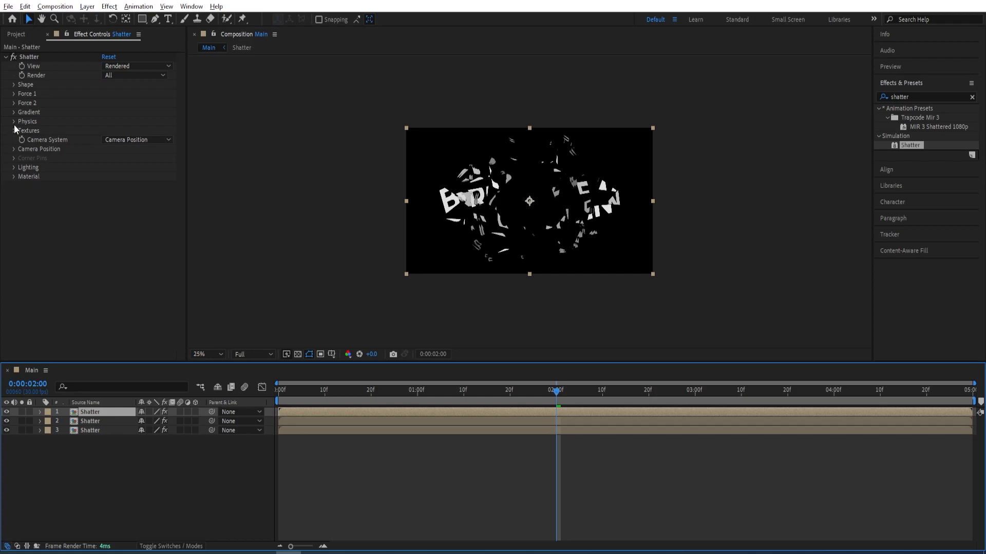
{"action": "left_click", "coordinate": [14, 120]}
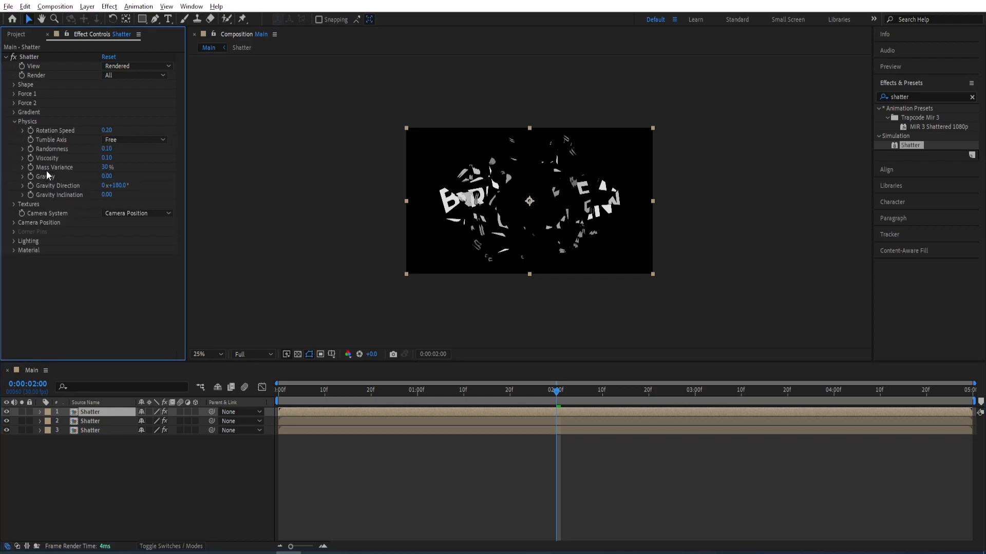
{"action": "double_click", "coordinate": [107, 167]}
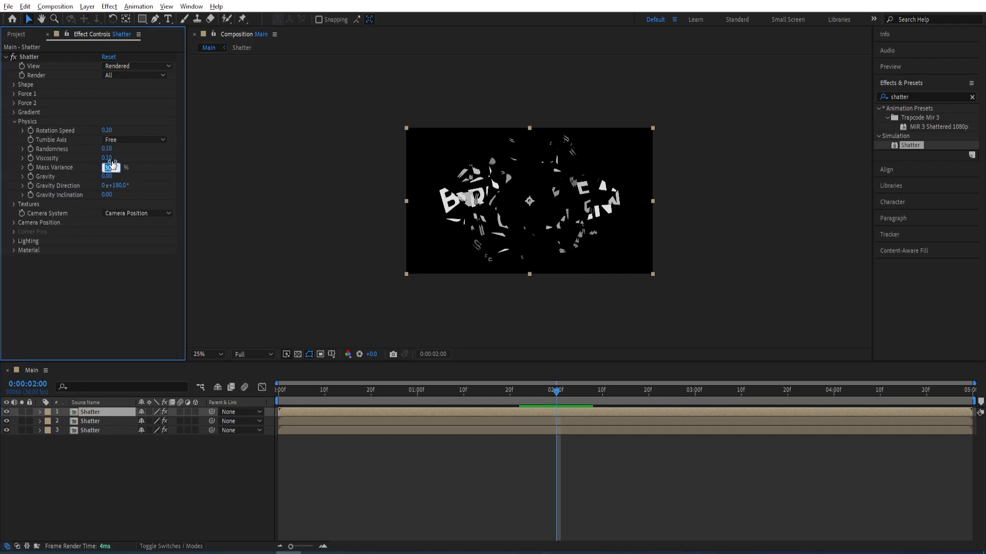
{"action": "left_click", "coordinate": [108, 167]}
{"action": "type", "text": "50"}
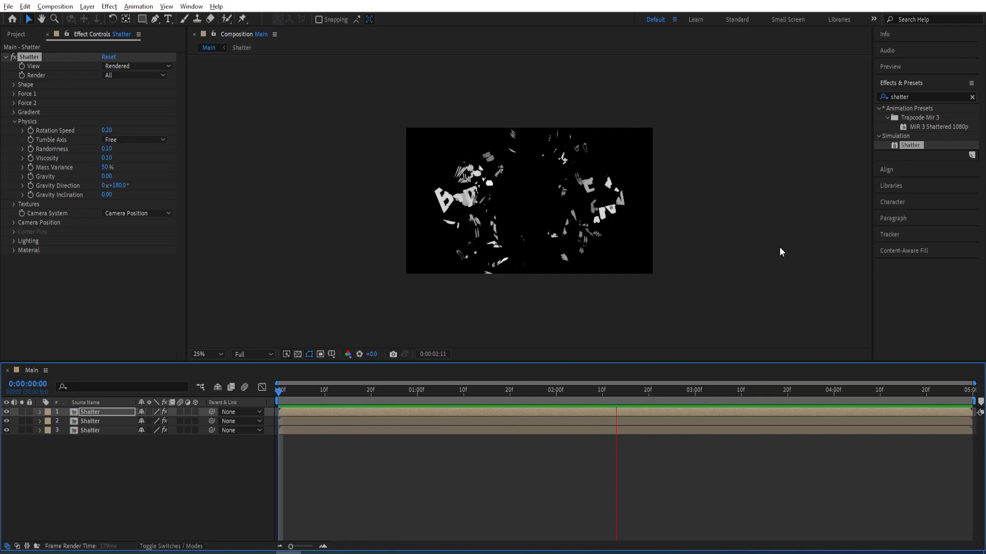
{"action": "left_click", "coordinate": [893, 389]}
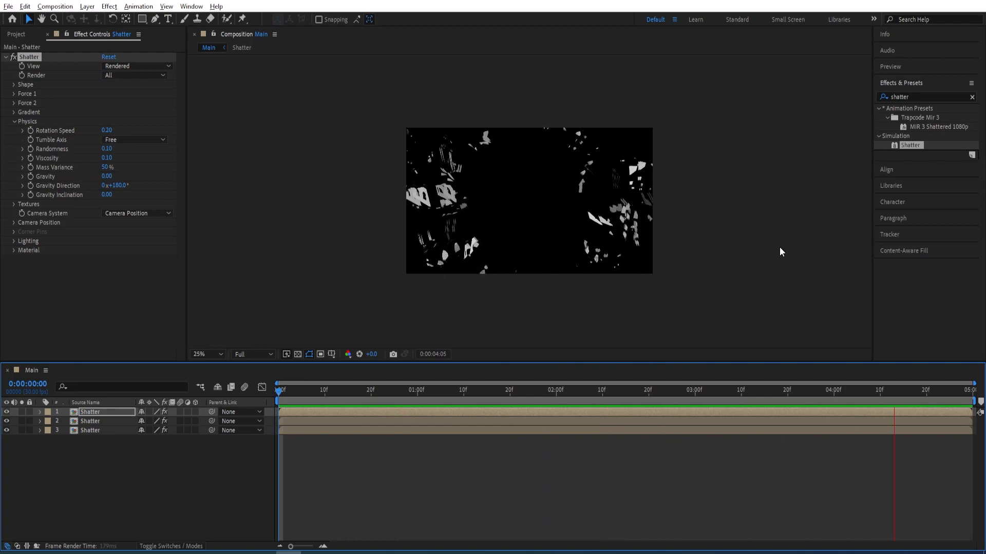